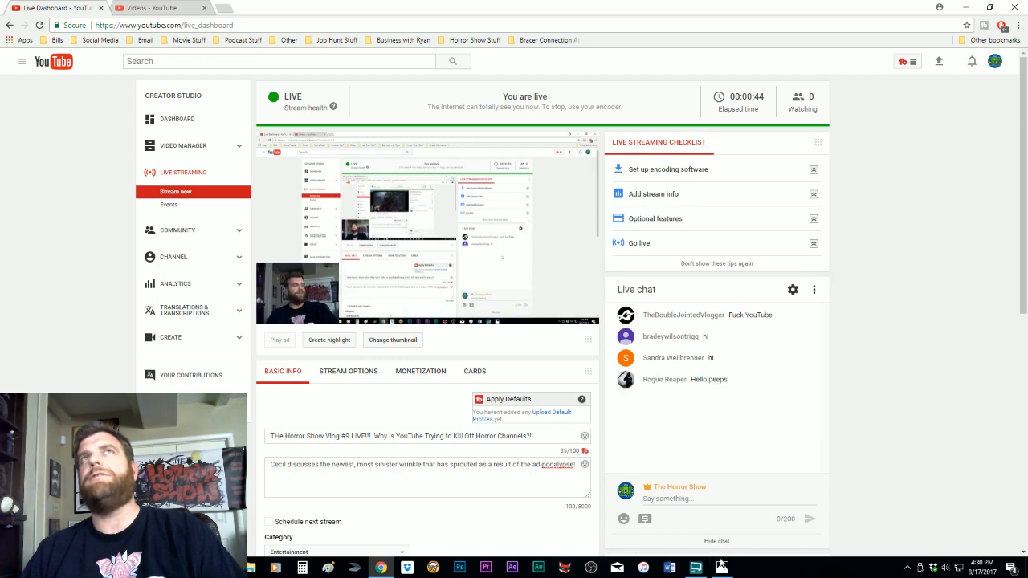
- Display the haunted-castle horror background JPG full screen in the photo viewer
left_click(721, 569)
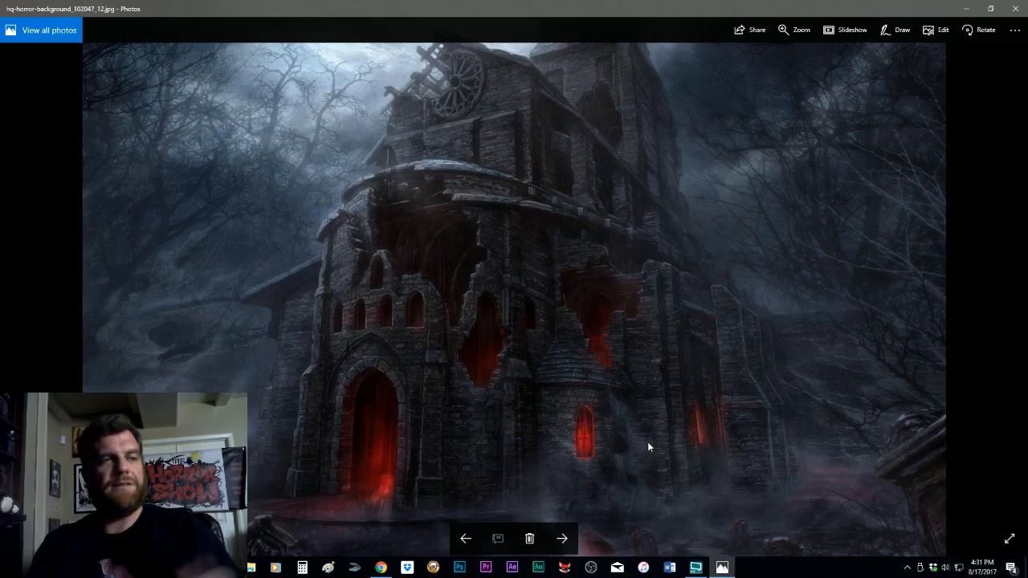
mouse_move(501, 514)
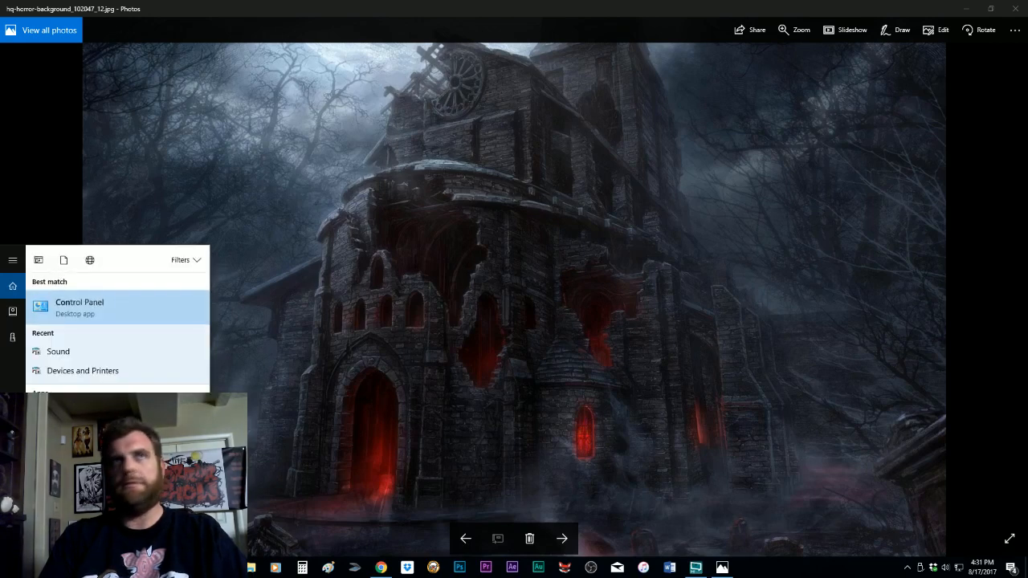
mouse_move(84, 369)
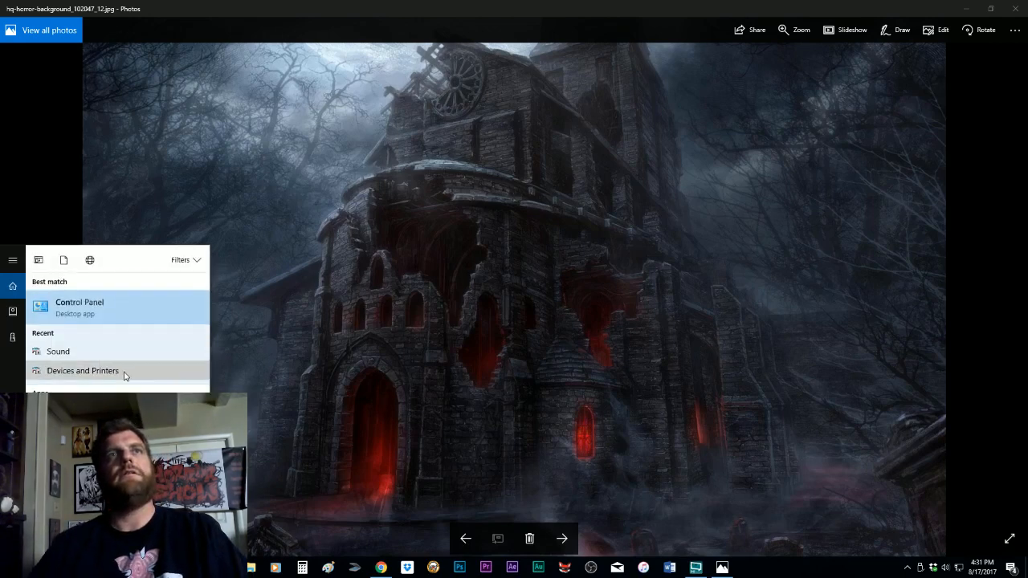
- Show Devices and Printers and start the AT2020 USB microphone's sound settings
left_click(82, 369)
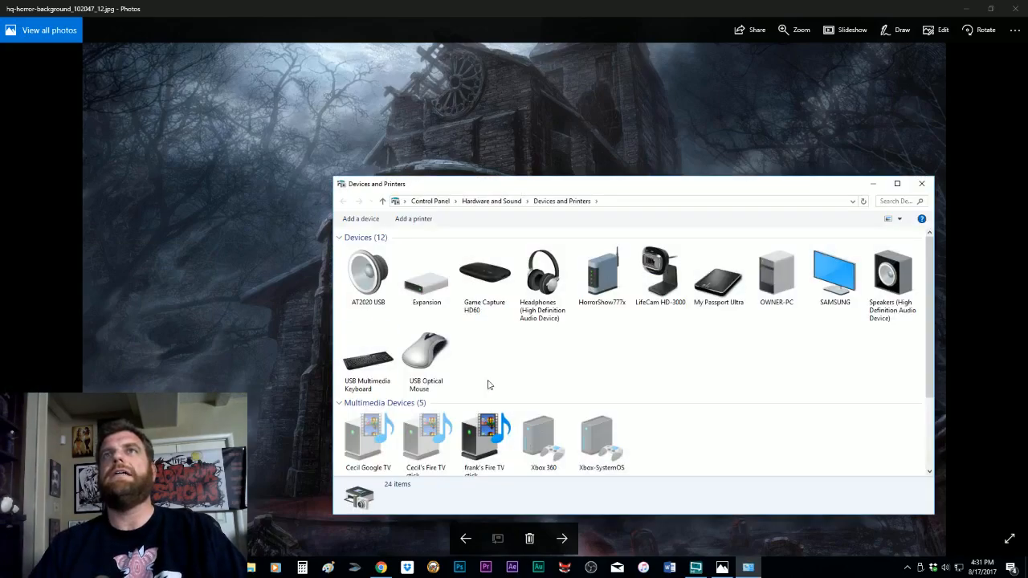
mouse_move(605, 372)
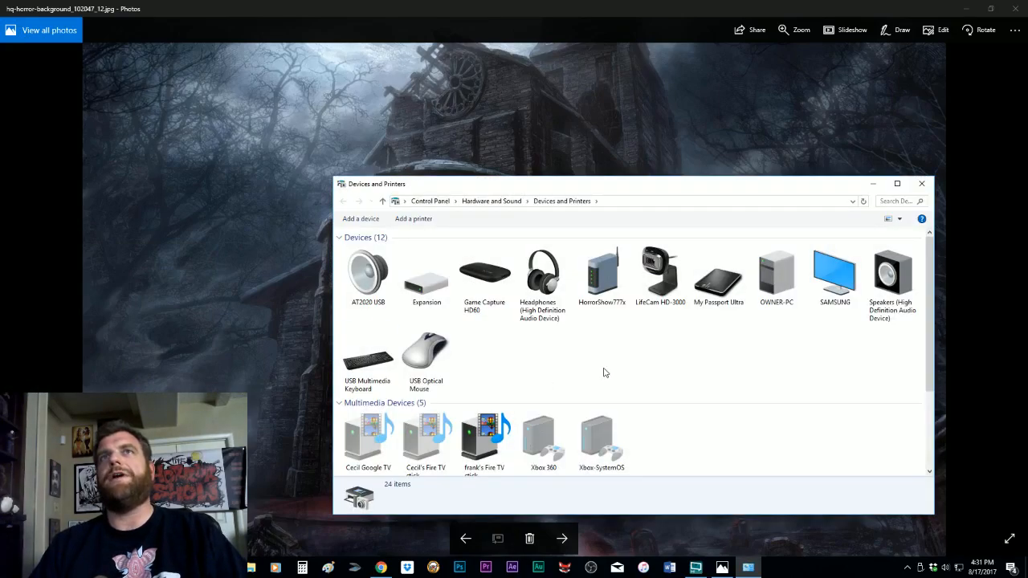
double_click(367, 270)
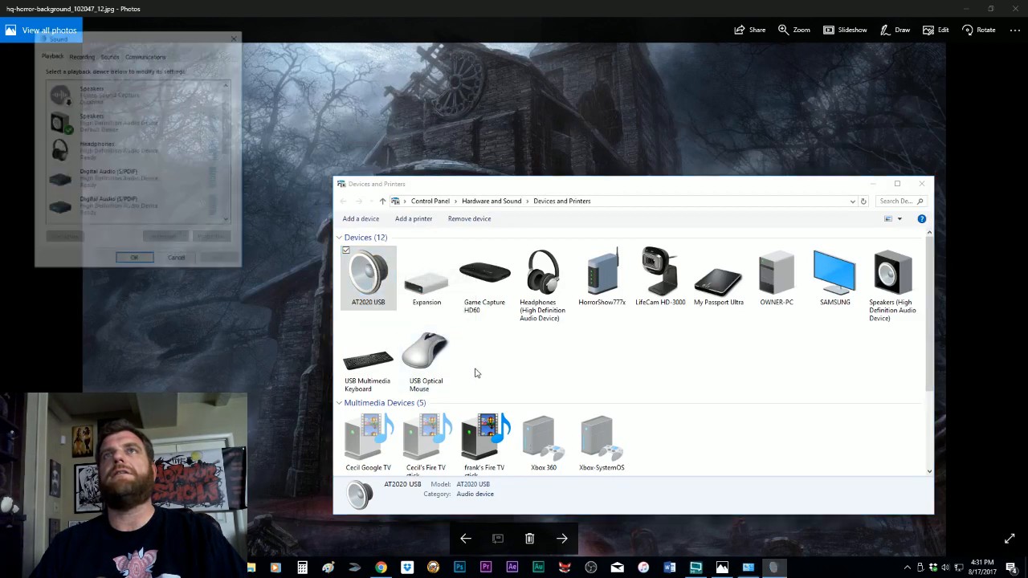
- Lower the desktop microphone's input level slightly in its Recording properties and confirm it
left_click(80, 54)
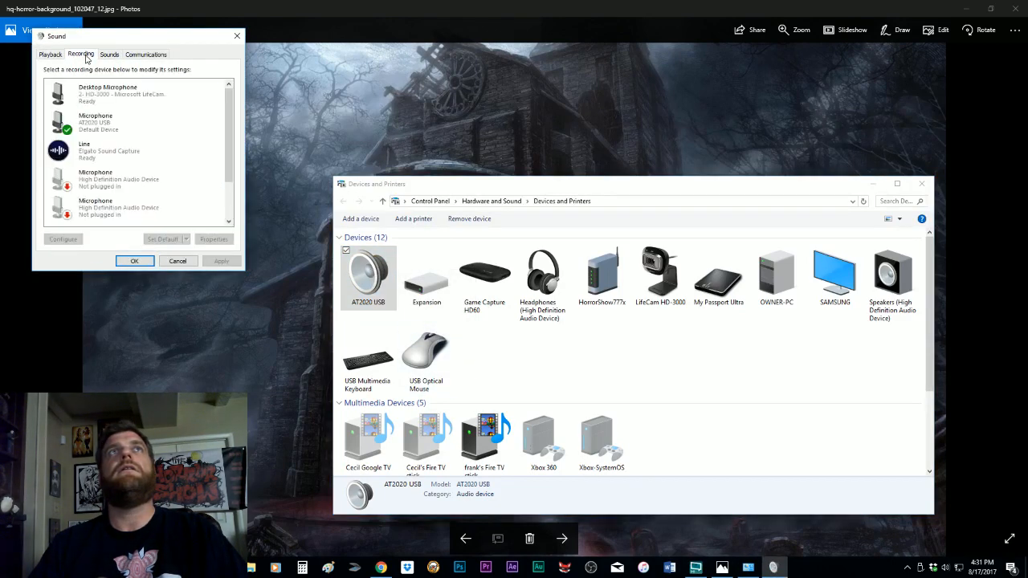
left_click(145, 122)
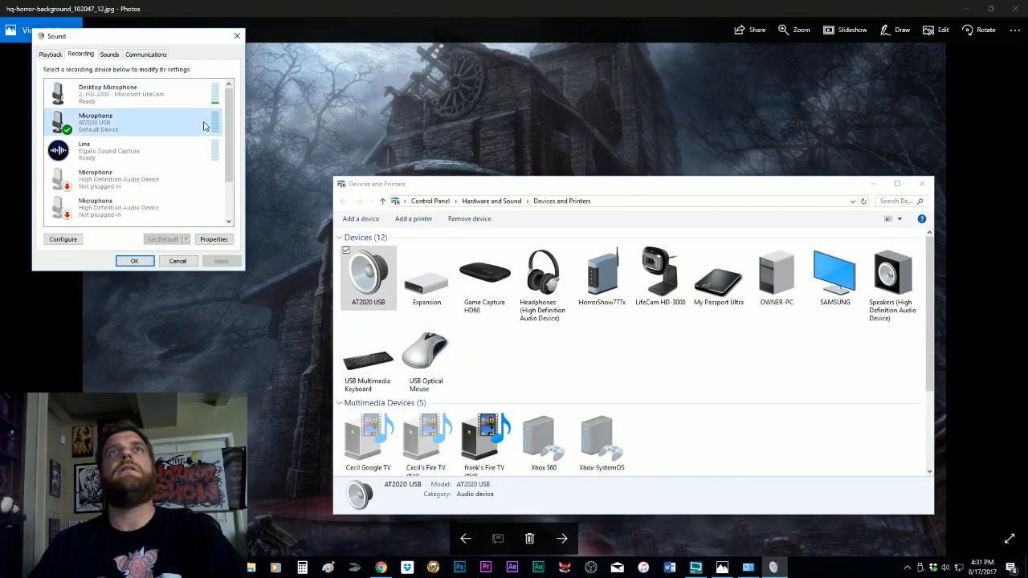
mouse_move(157, 61)
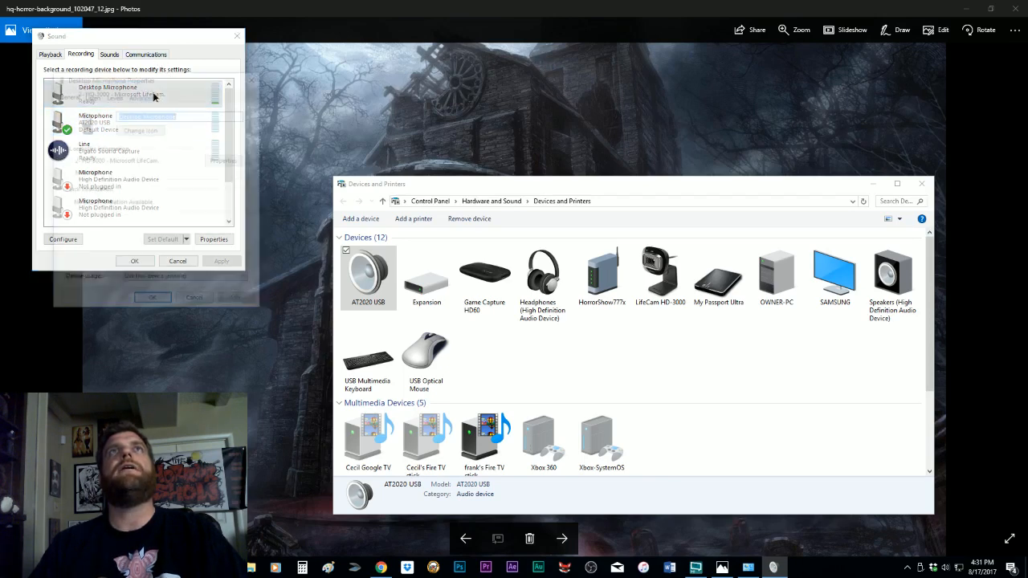
left_click(214, 237)
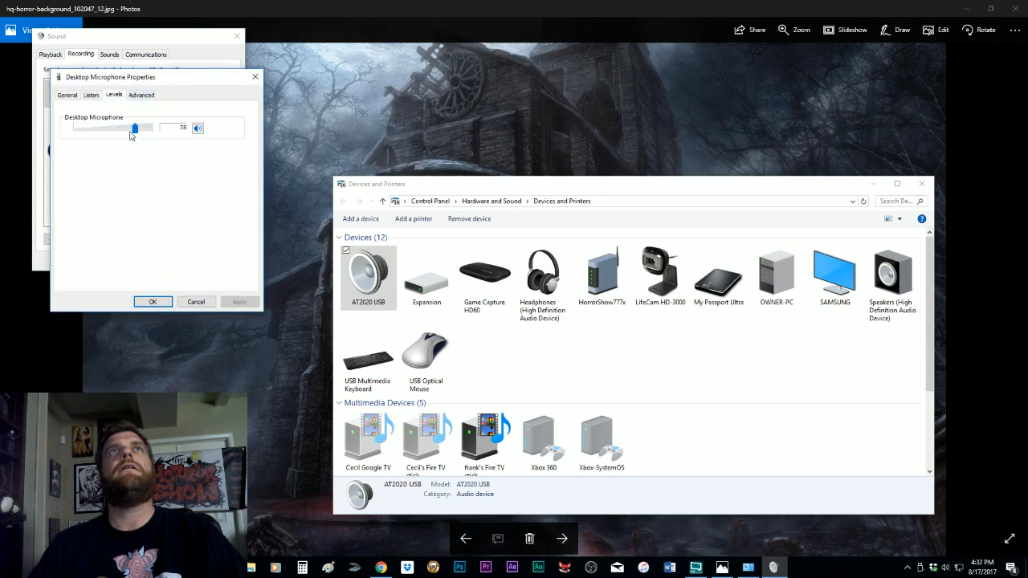
left_click_drag(135, 128, 119, 129)
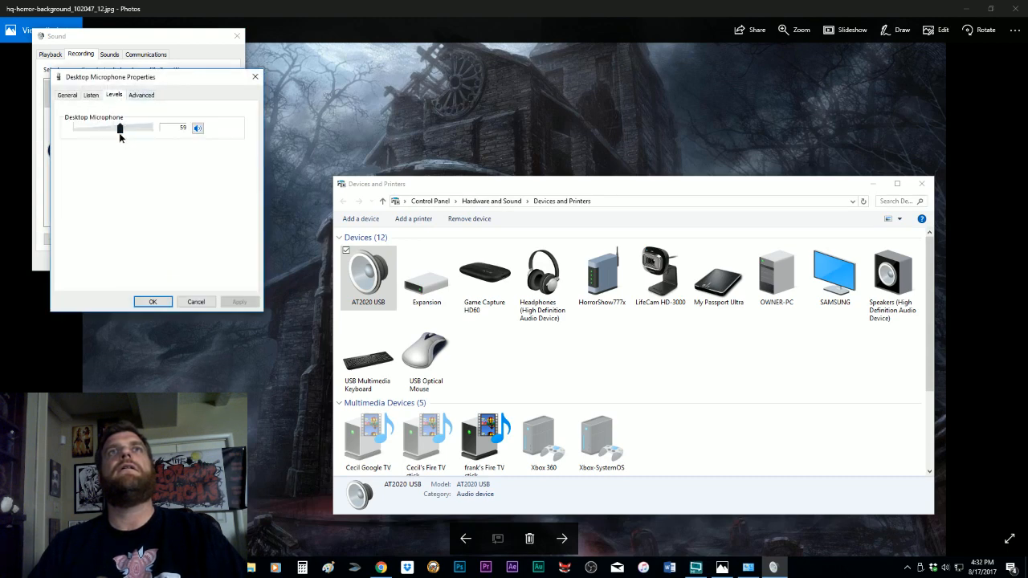
left_click(153, 302)
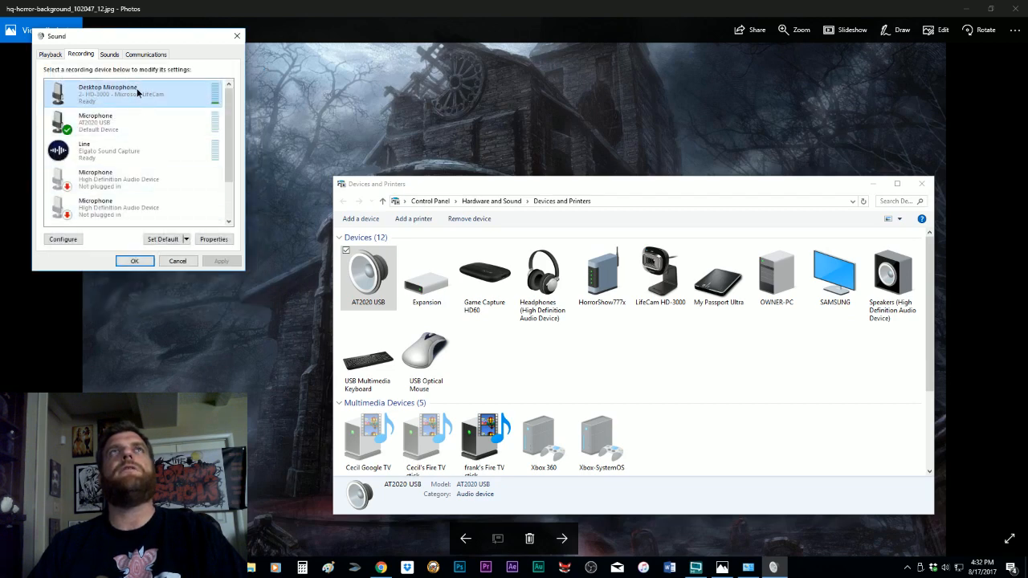
- Recheck the microphone's Levels setting twice and close the properties each time
left_click(214, 237)
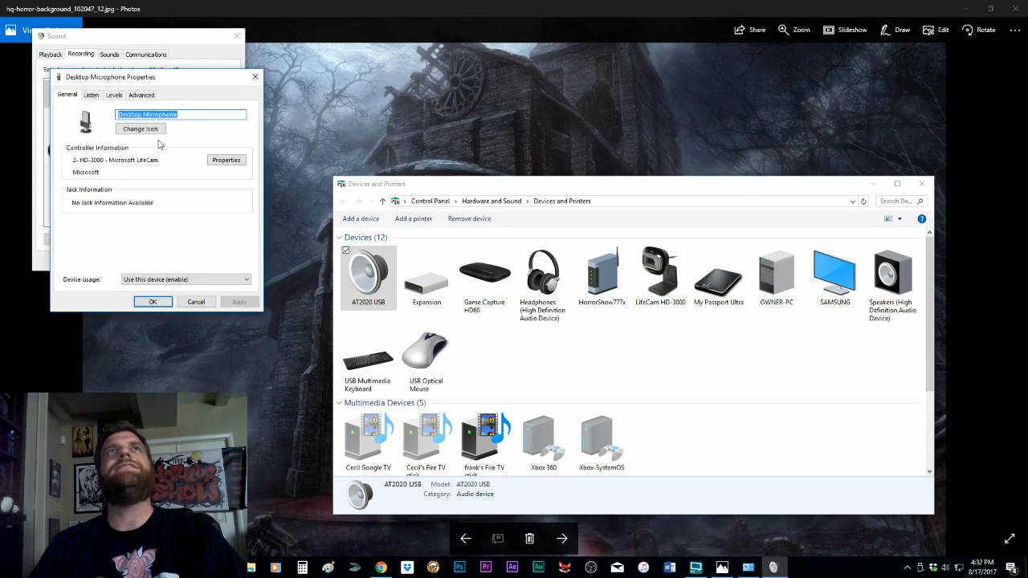
left_click(112, 95)
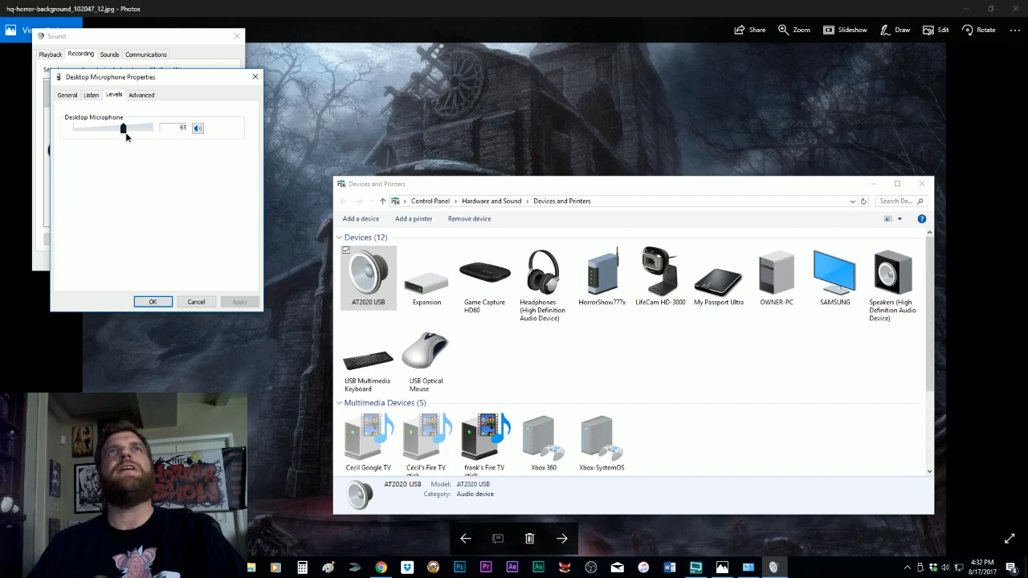
left_click(152, 302)
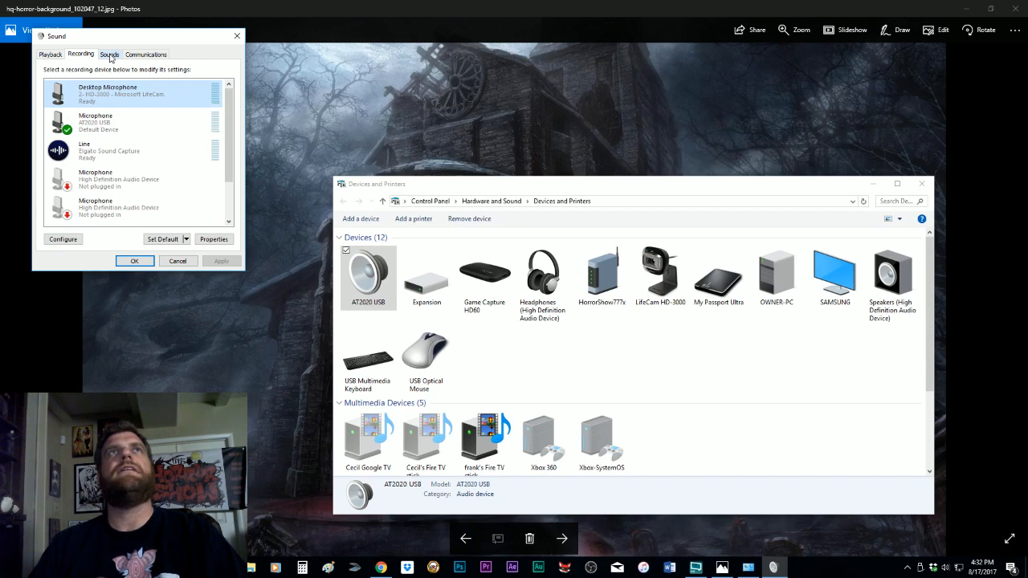
left_click(129, 123)
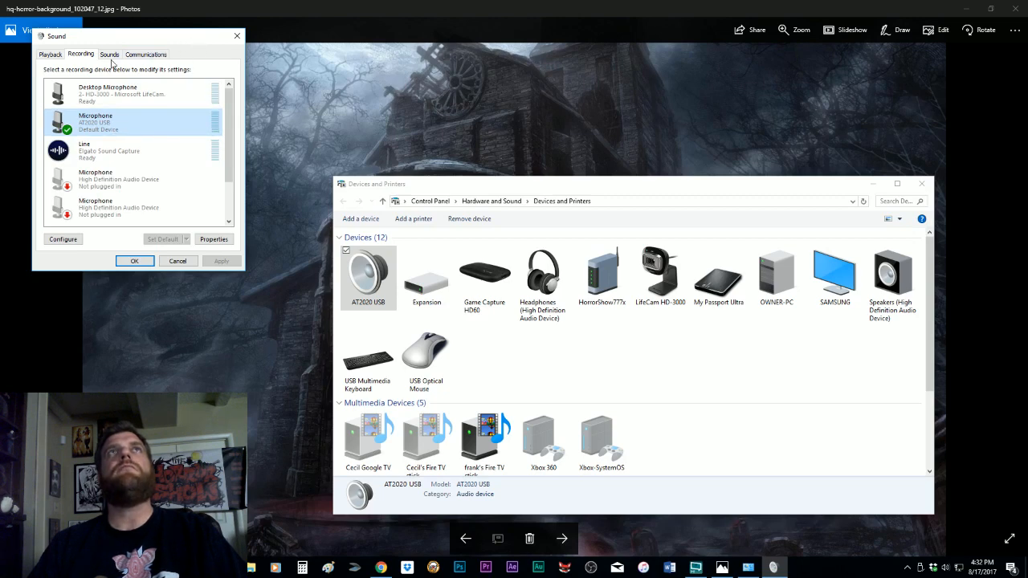
left_click(213, 238)
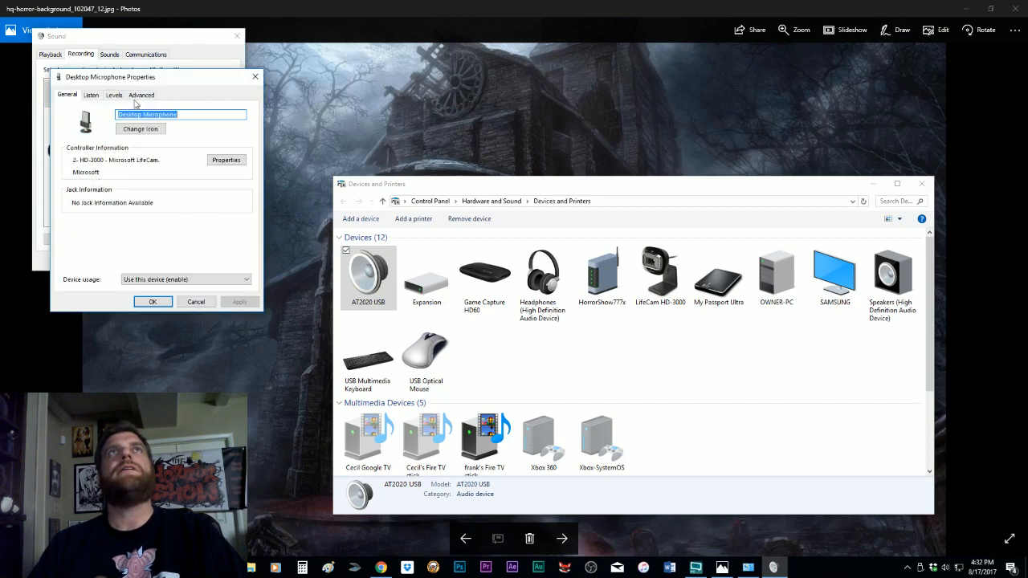
left_click(113, 95)
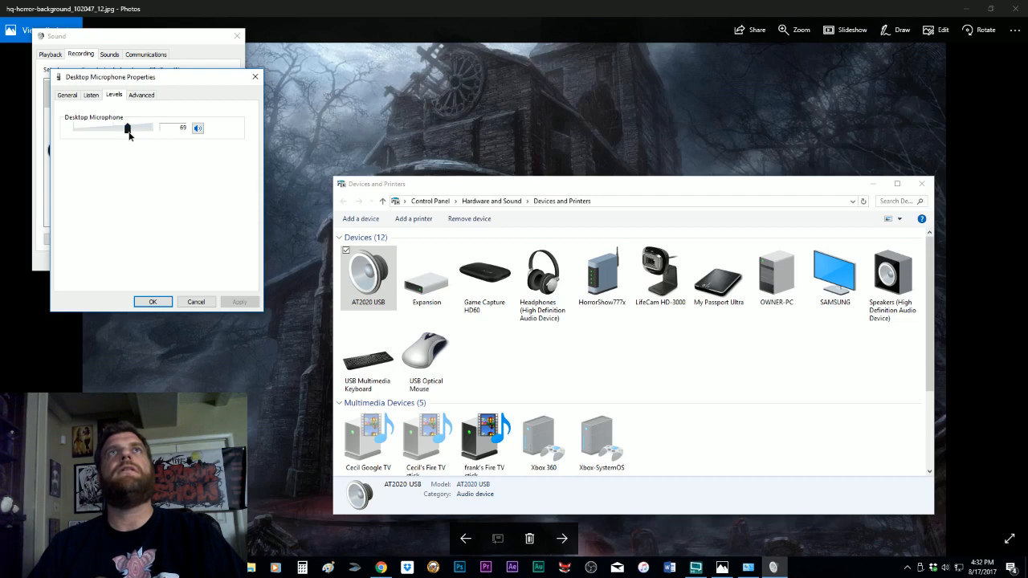
left_click(153, 302)
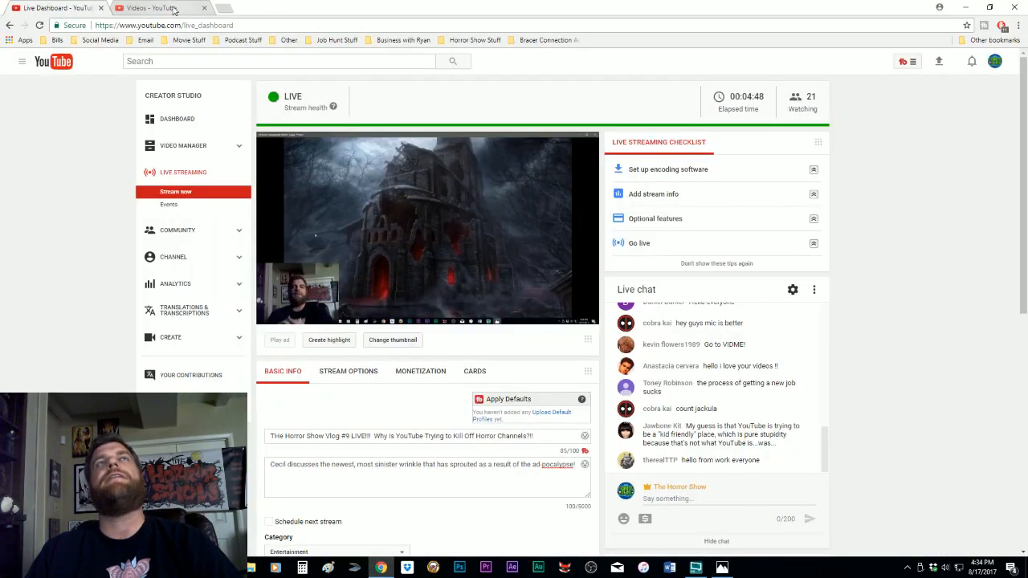
mouse_move(228, 10)
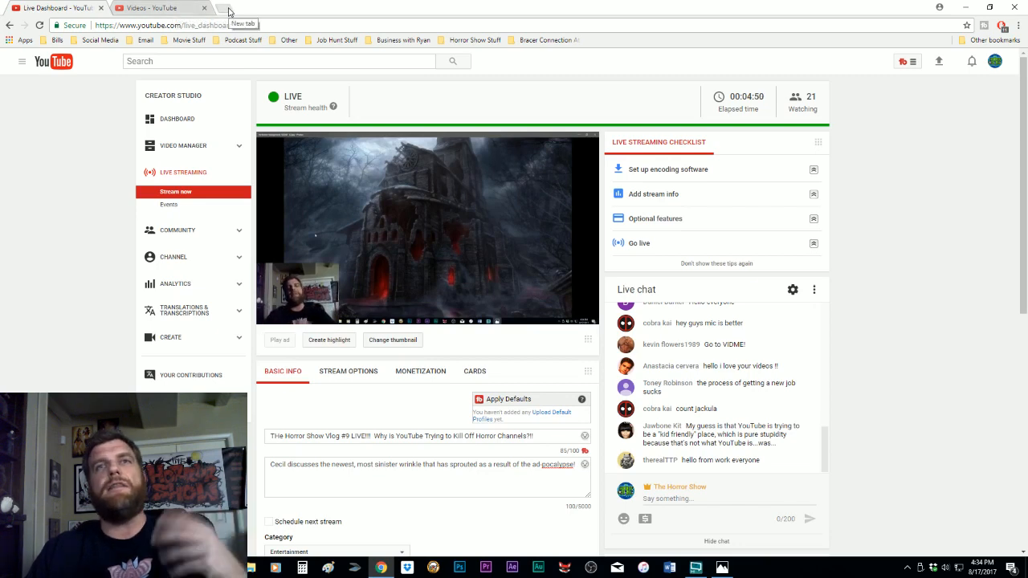
left_click(481, 465)
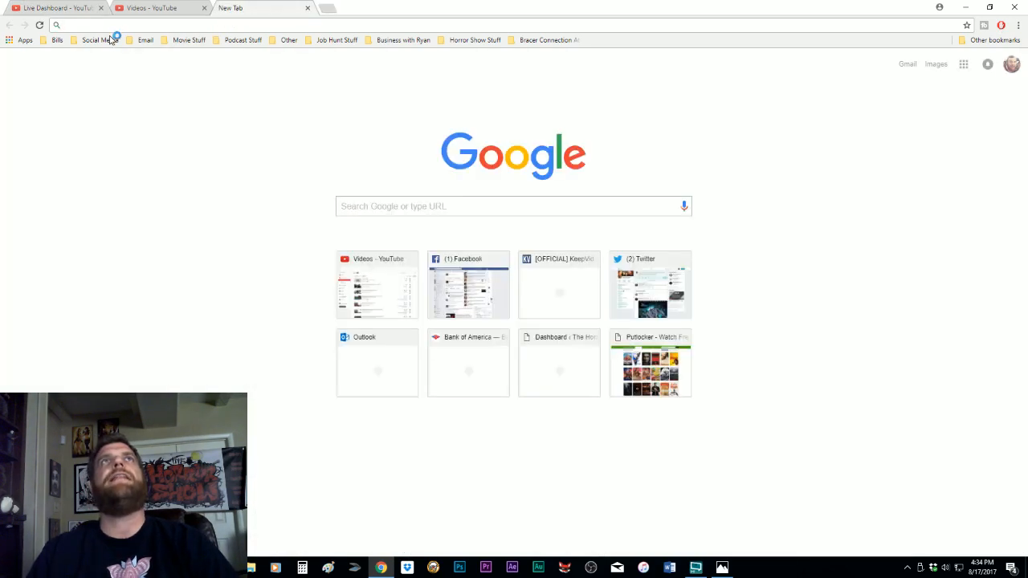
left_click(56, 6)
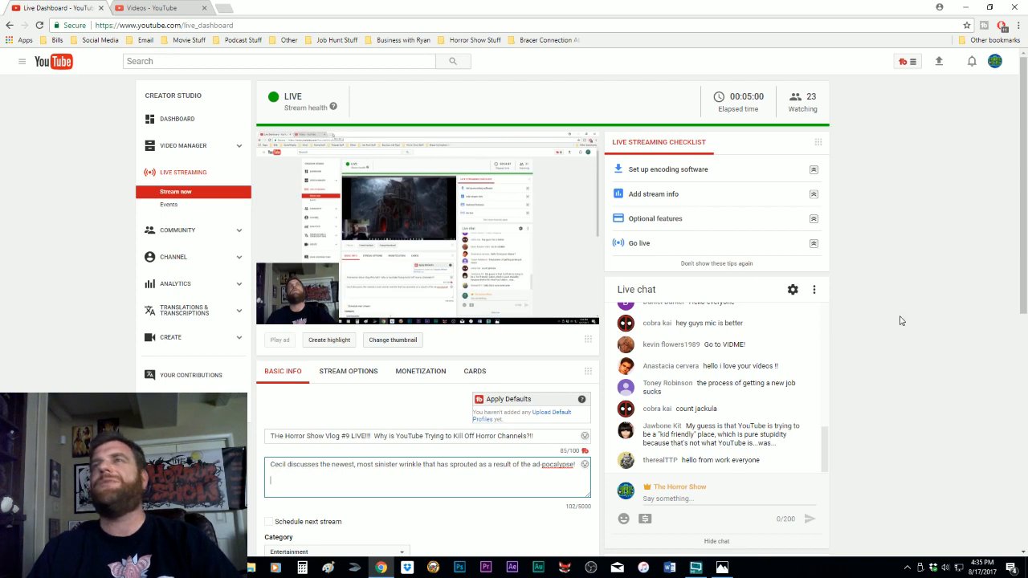
mouse_move(474, 520)
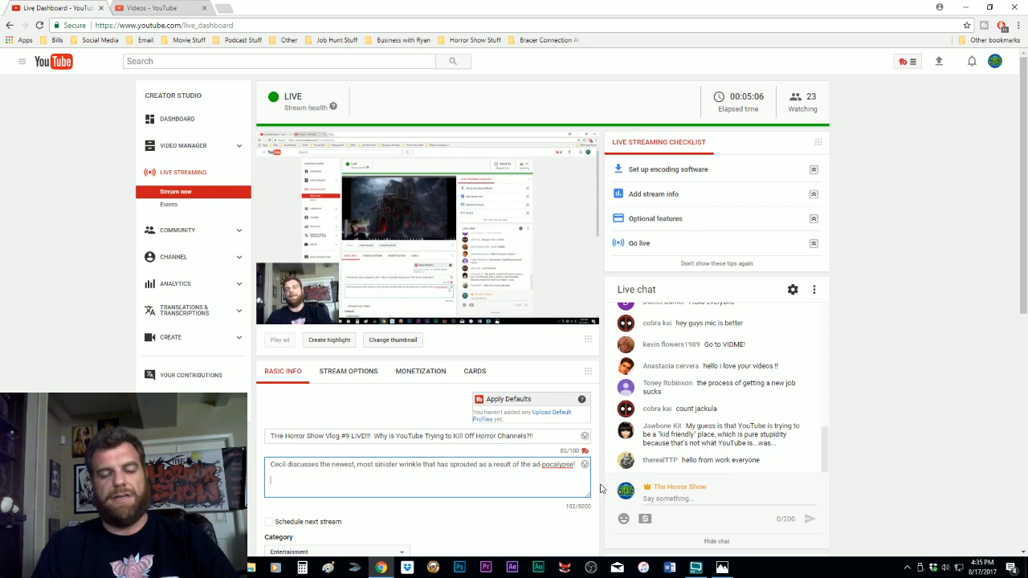
left_click(720, 568)
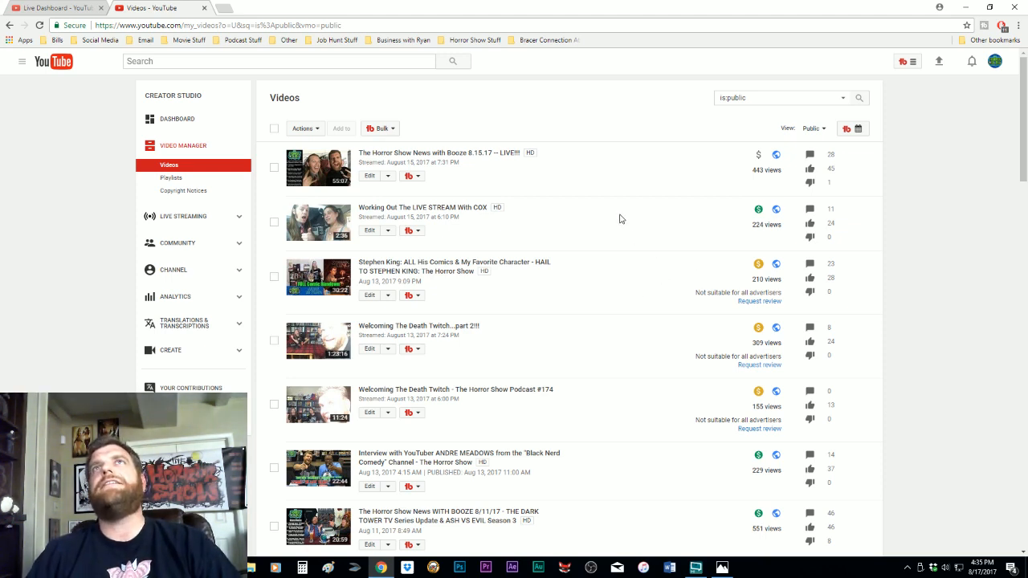
- Reload the full Videos list after the 504 error and request review on Mad Monster AZ 2017
left_click(99, 41)
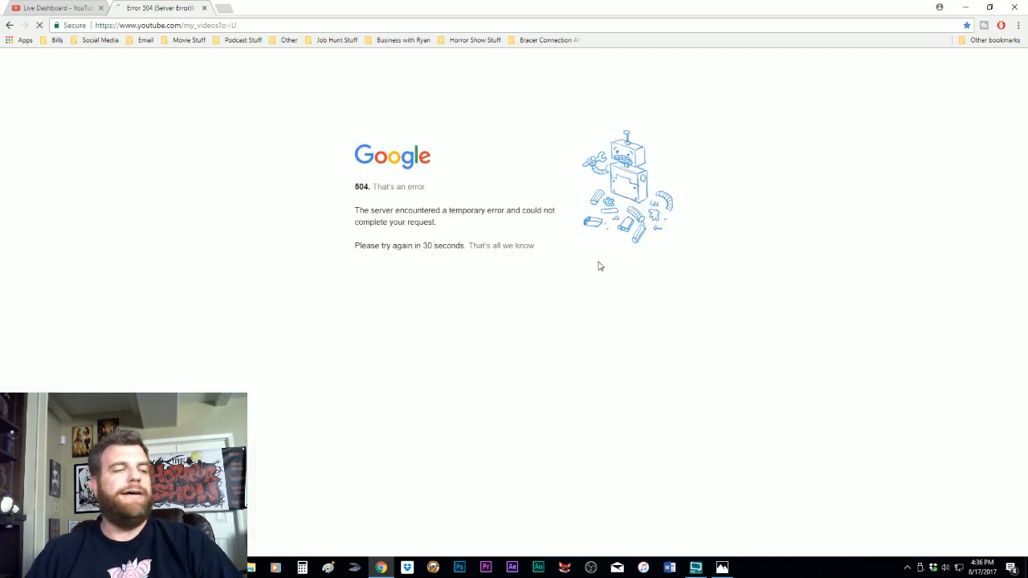
left_click(100, 39)
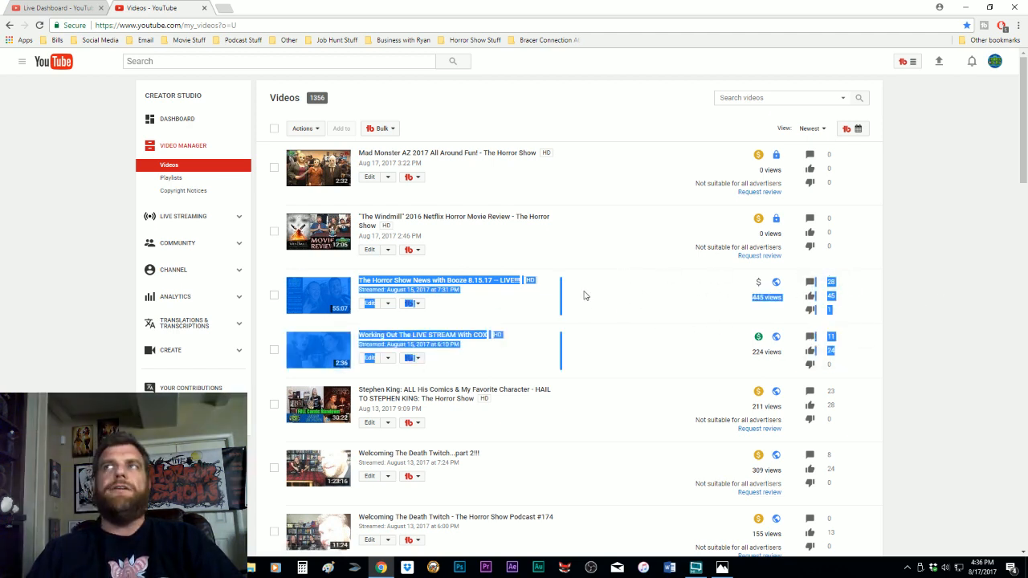
mouse_move(758, 283)
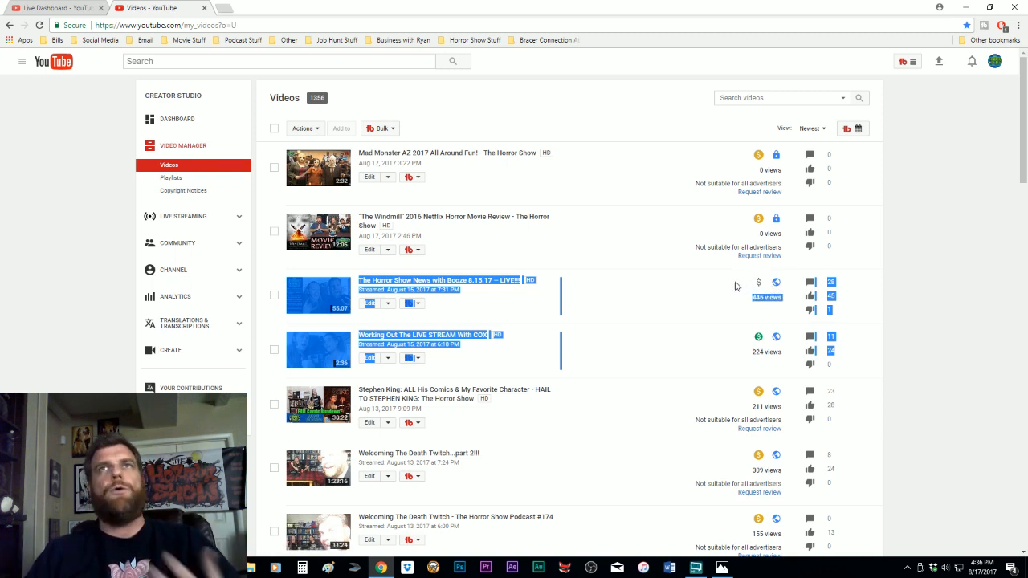
mouse_move(633, 341)
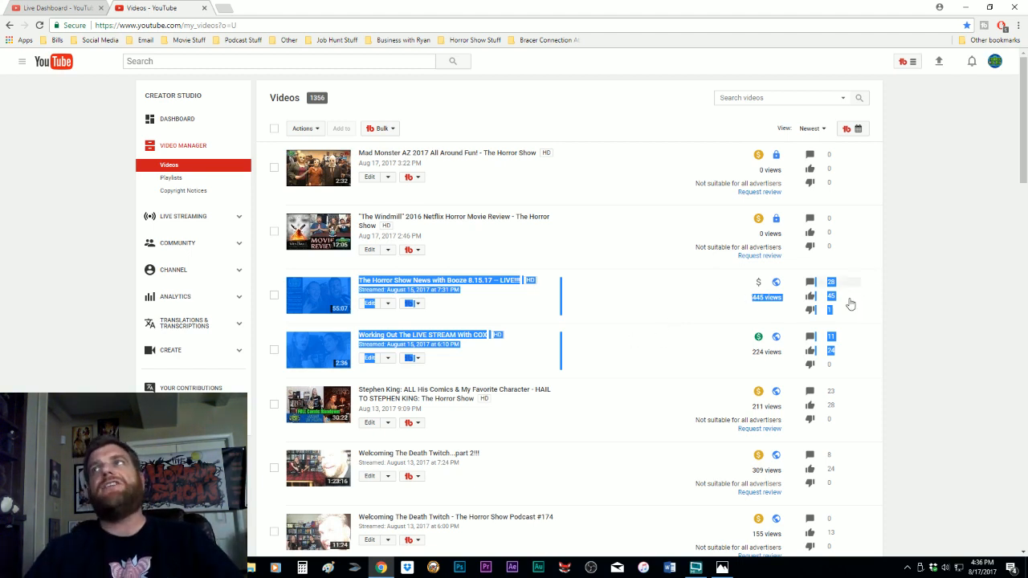
mouse_move(811, 296)
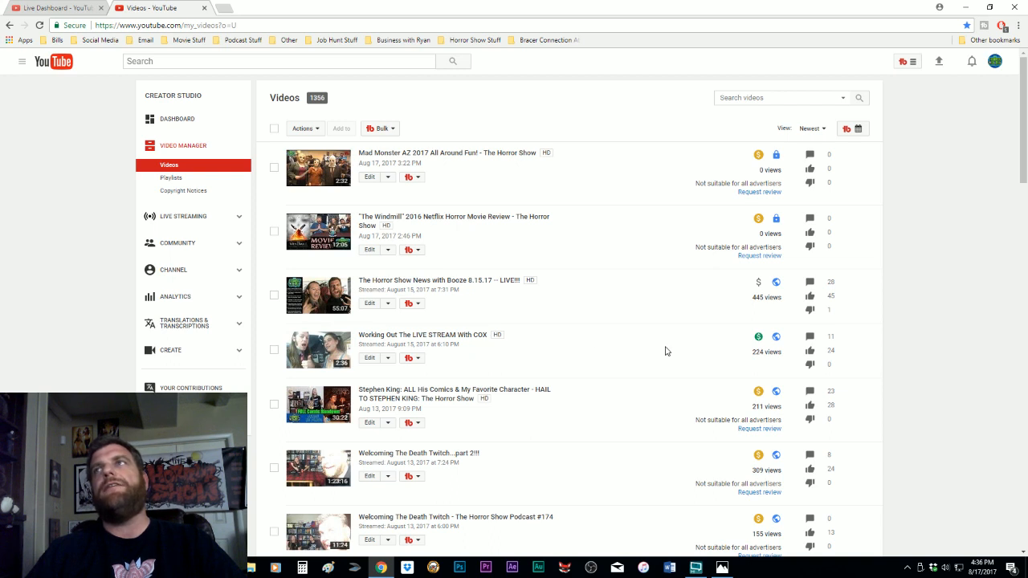
mouse_move(758, 337)
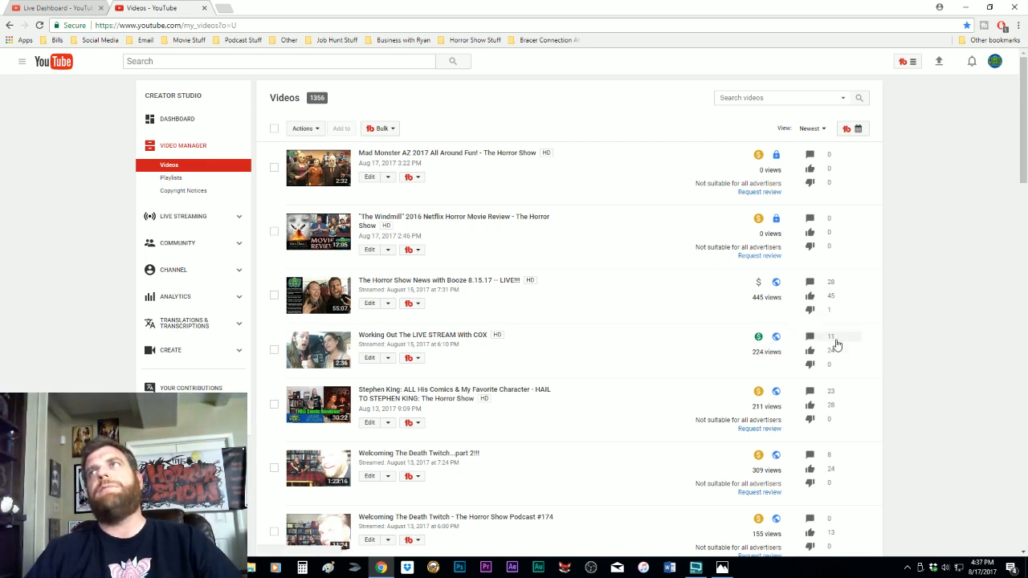
mouse_move(693, 347)
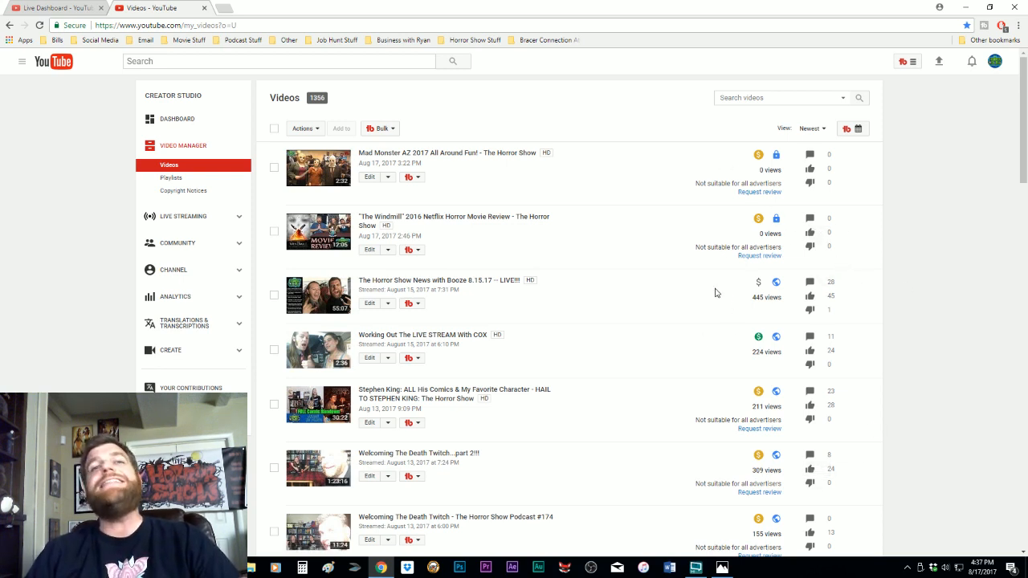
mouse_move(854, 113)
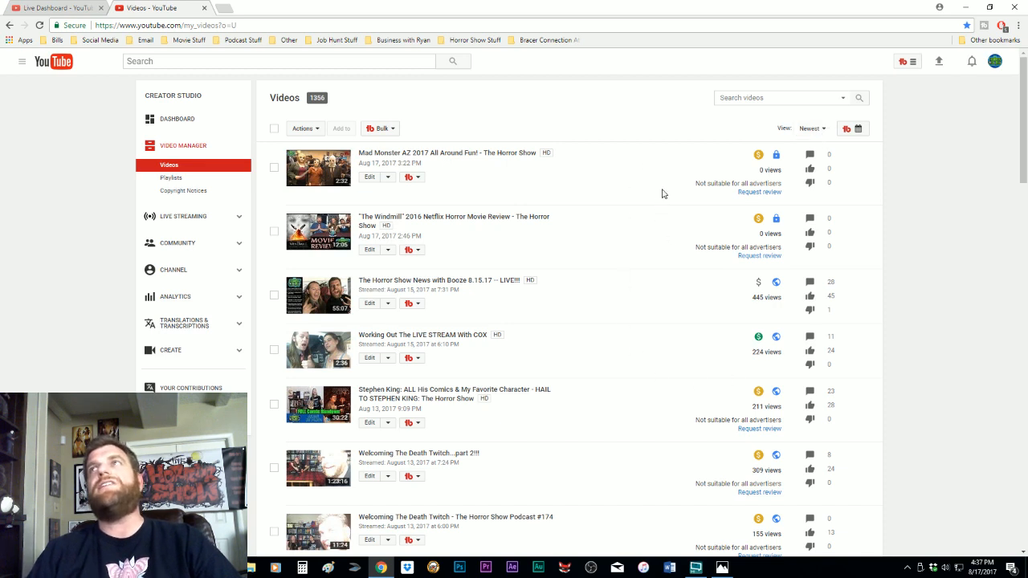
mouse_move(697, 257)
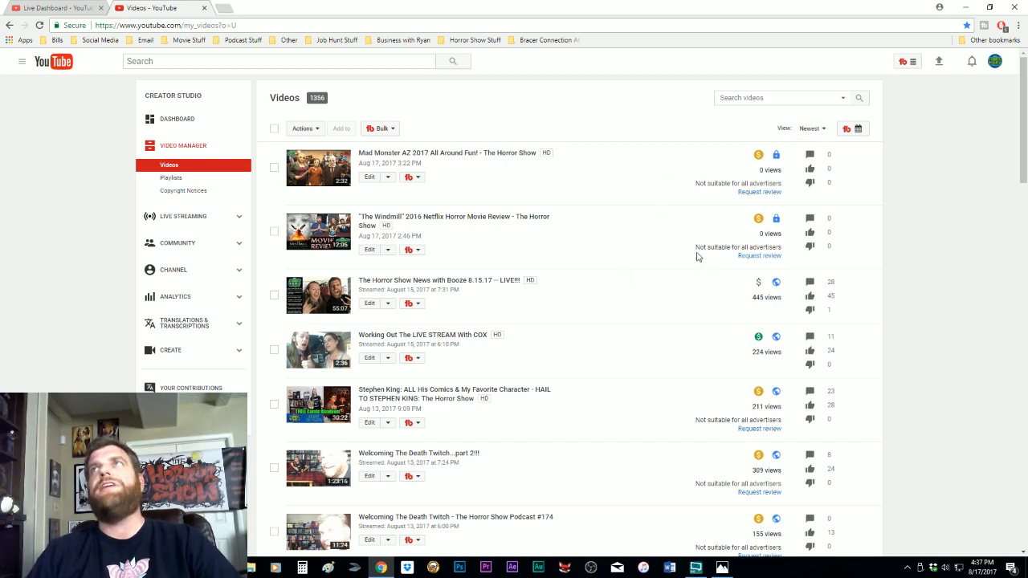
mouse_move(694, 218)
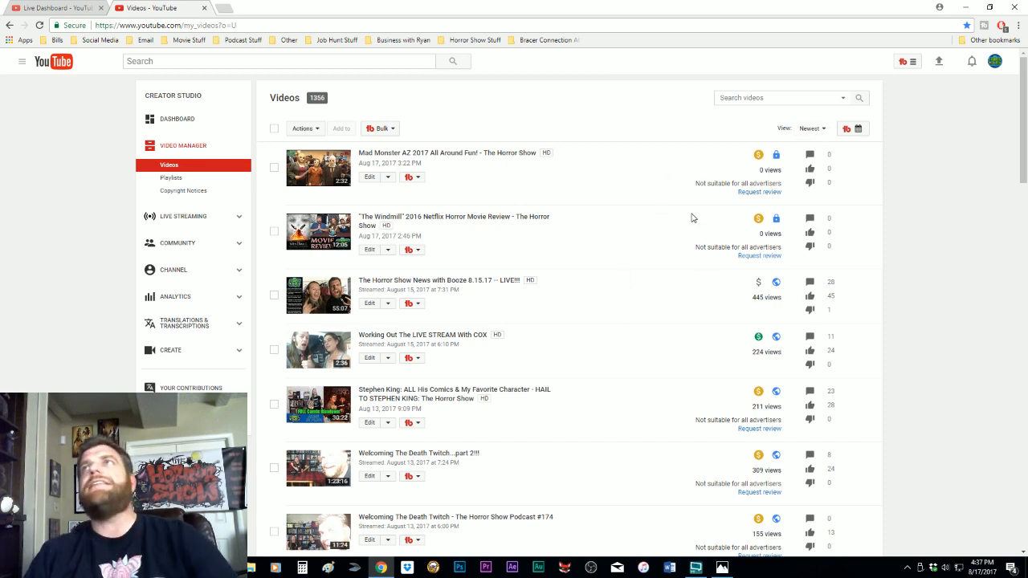
double_click(734, 184)
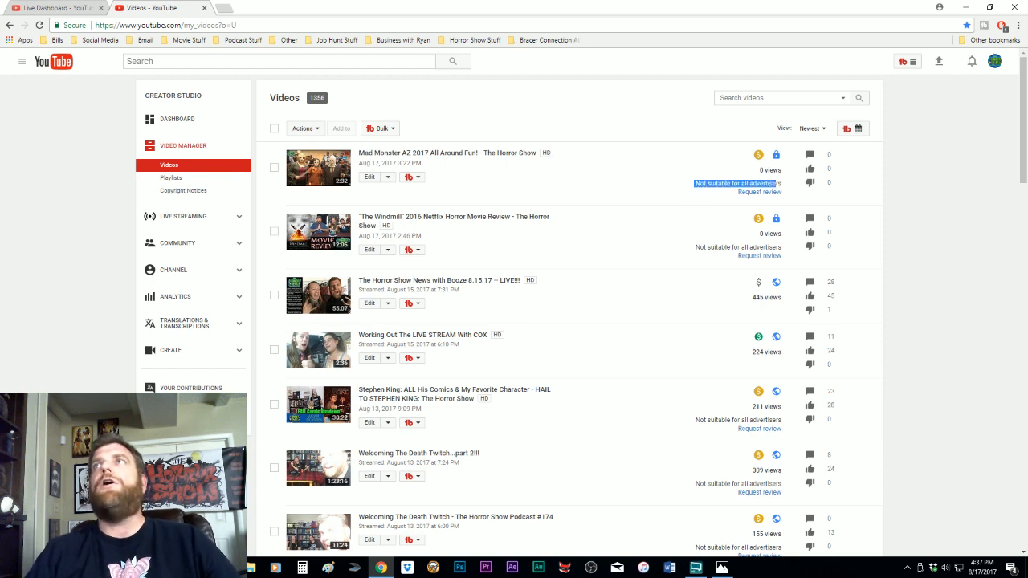
mouse_move(758, 154)
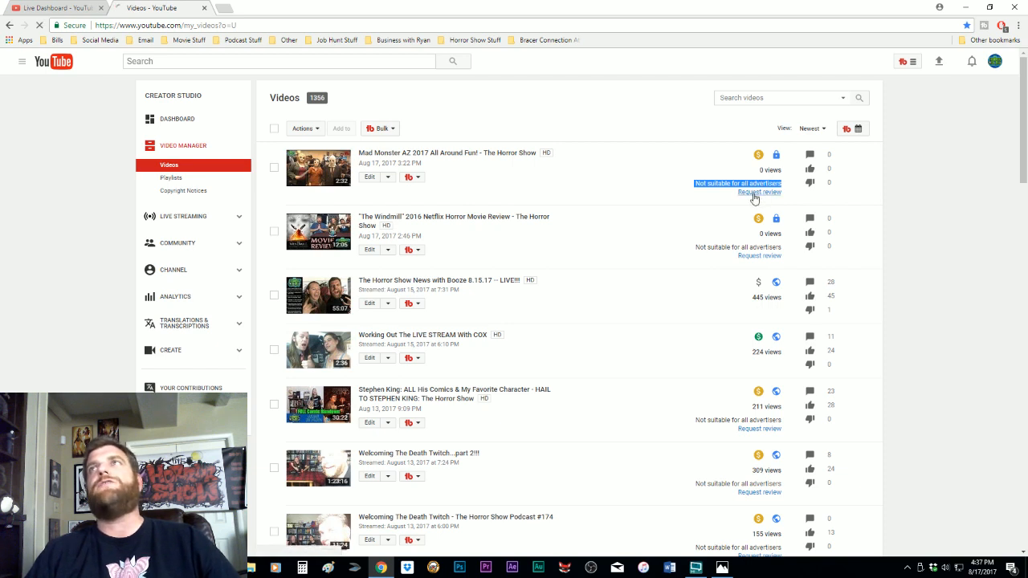
left_click(758, 193)
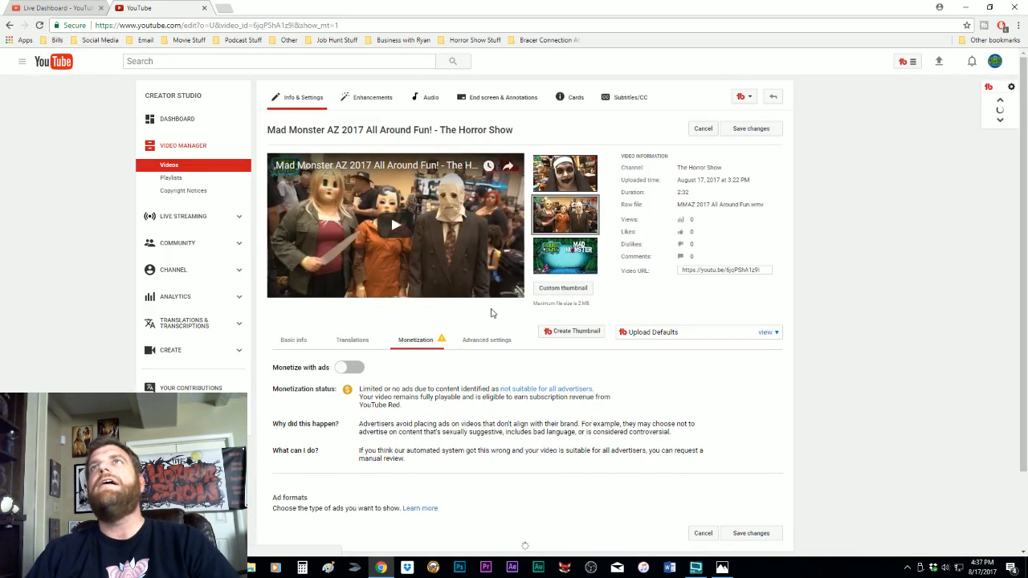
- Switch Monetize with ads on for the Mad Monster AZ 2017 video
left_click(350, 366)
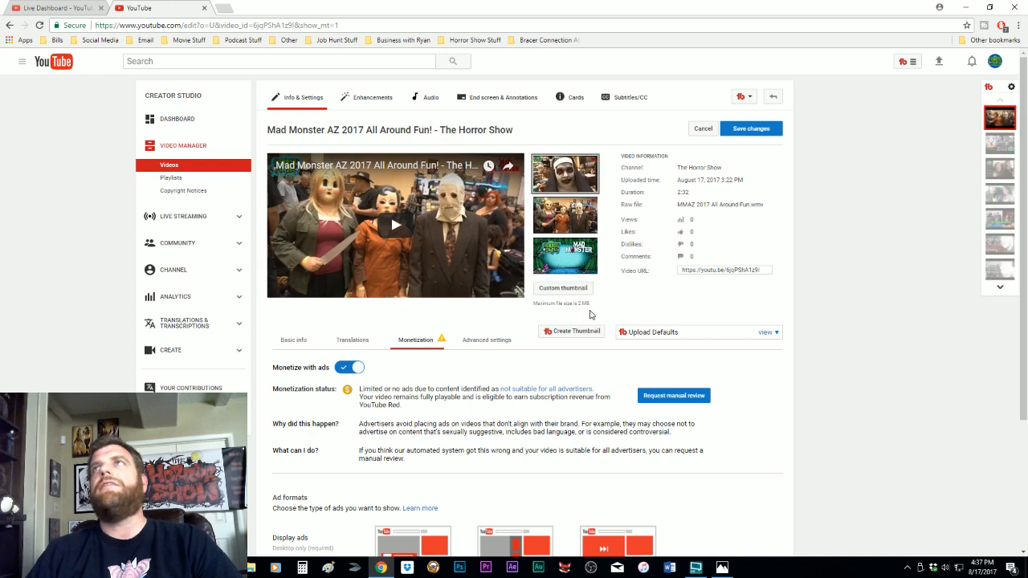
left_click(751, 128)
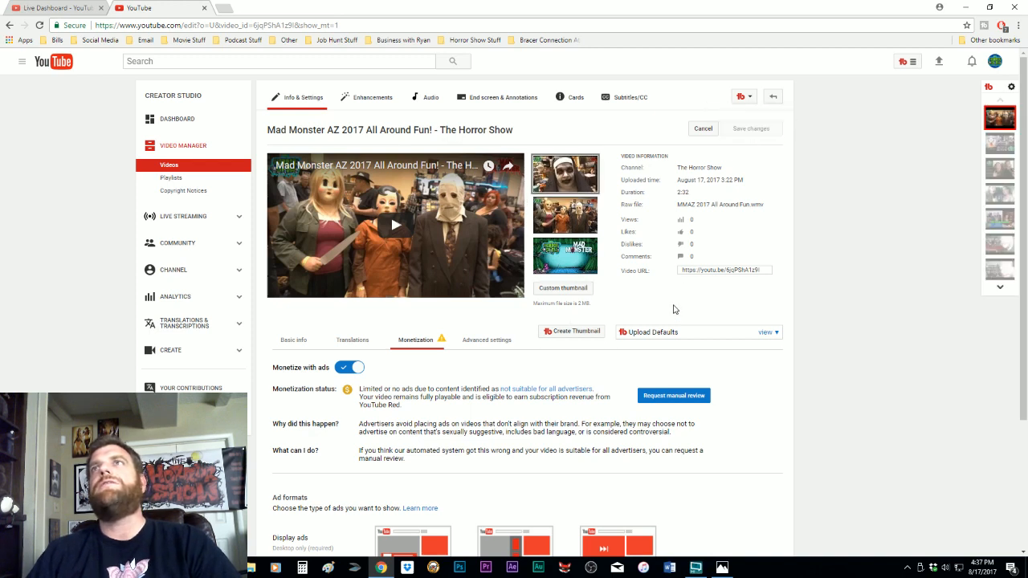
mouse_move(677, 315)
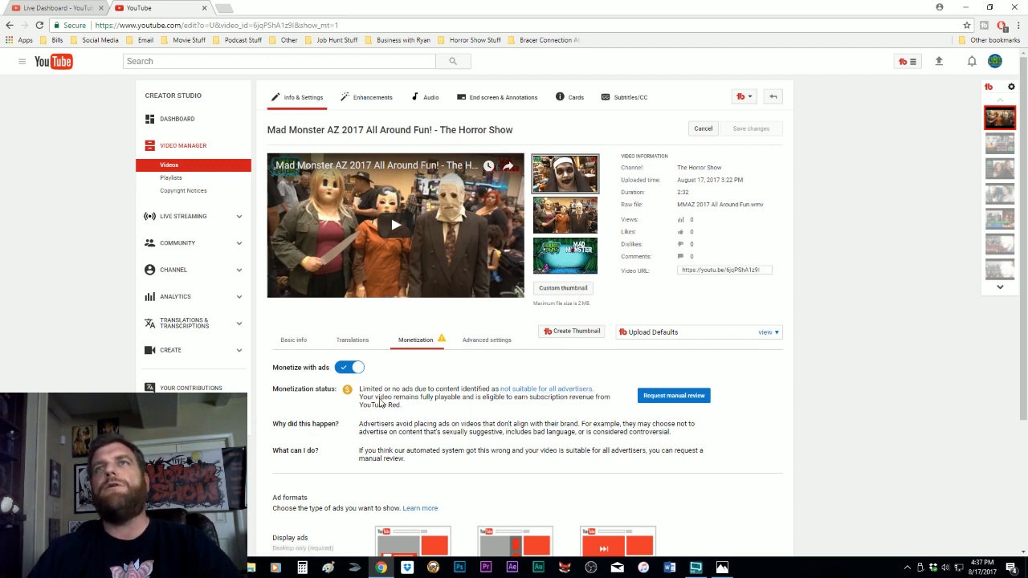
mouse_move(597, 408)
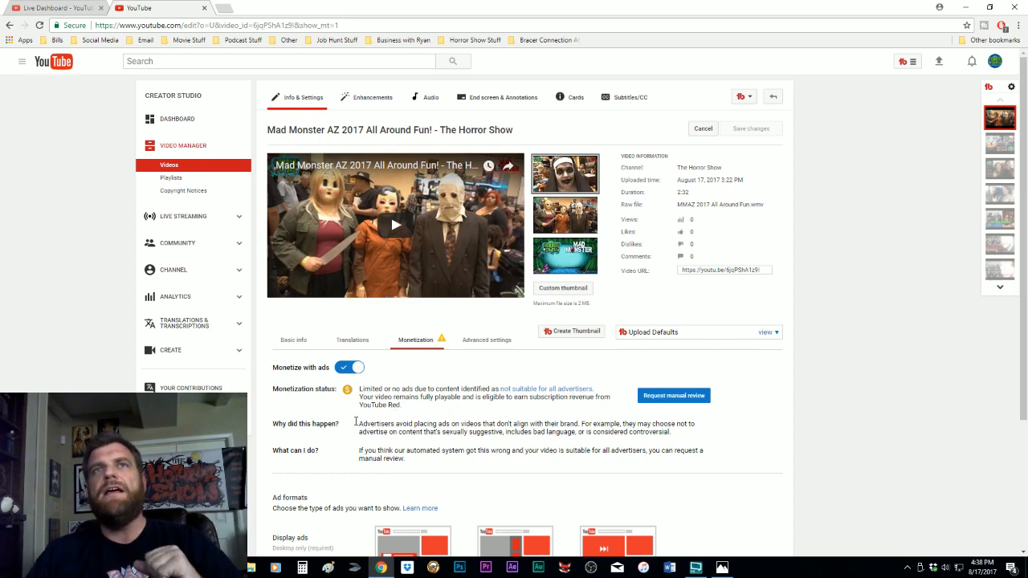
- Highlight the explanation about advertisers avoiding the video and requesting a manual review
double_click(366, 424)
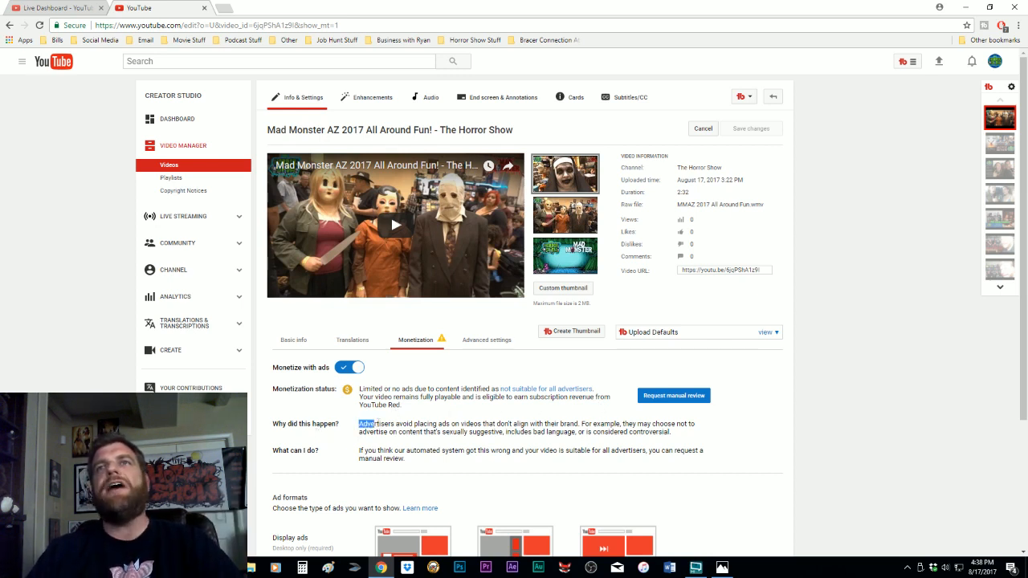
left_click_drag(358, 424, 472, 424)
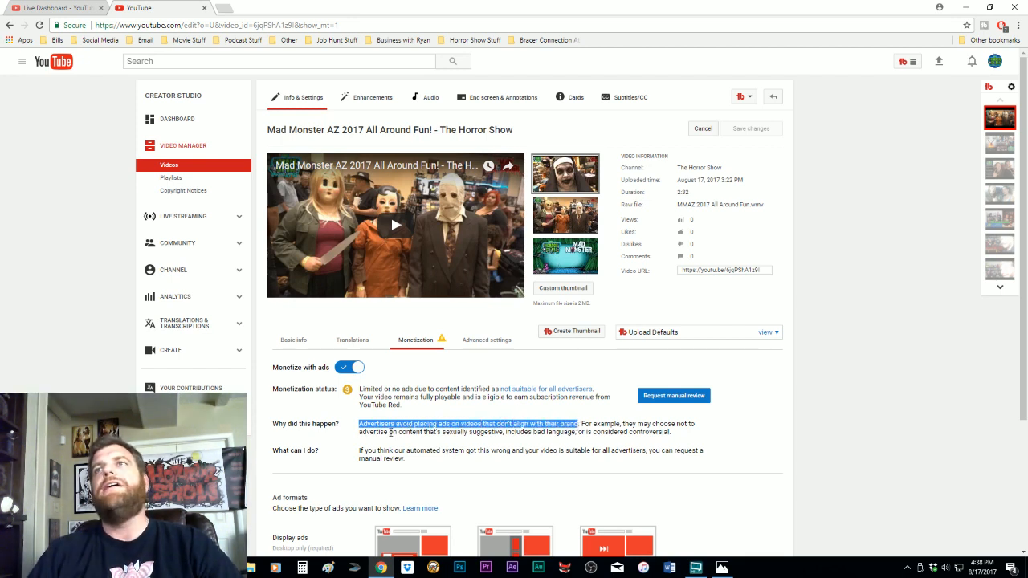
mouse_move(388, 443)
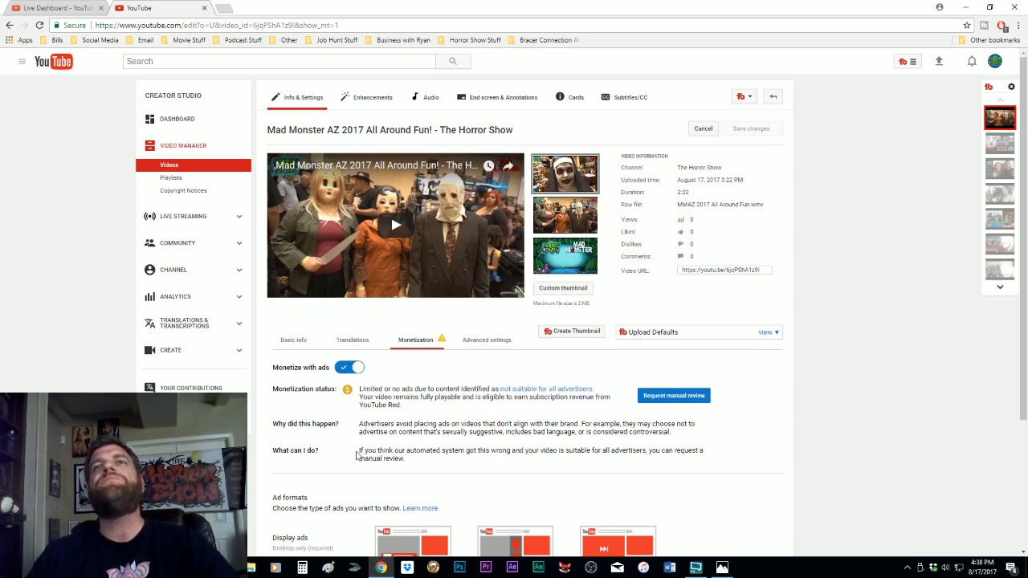
left_click_drag(359, 450, 704, 460)
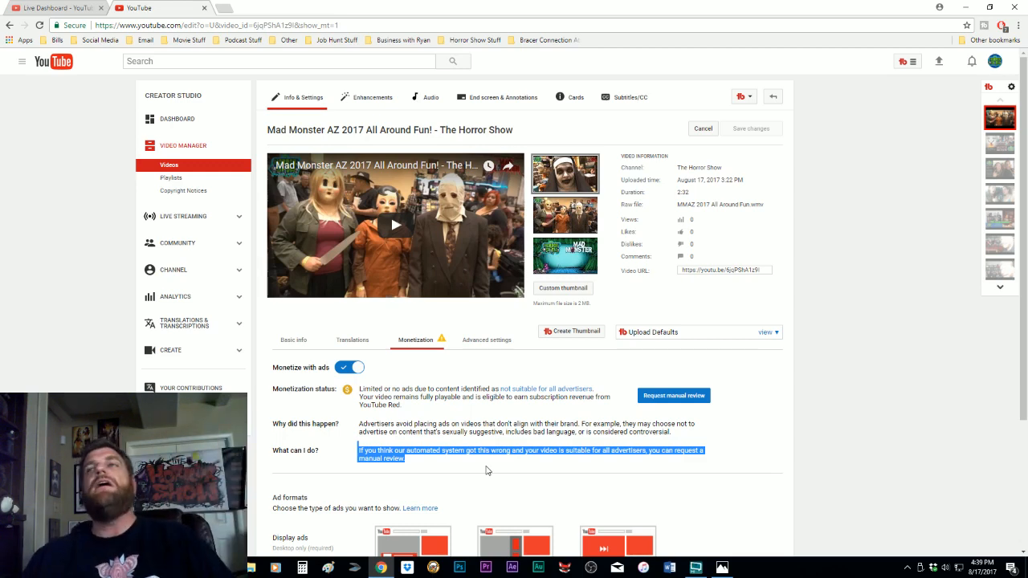
left_click(673, 395)
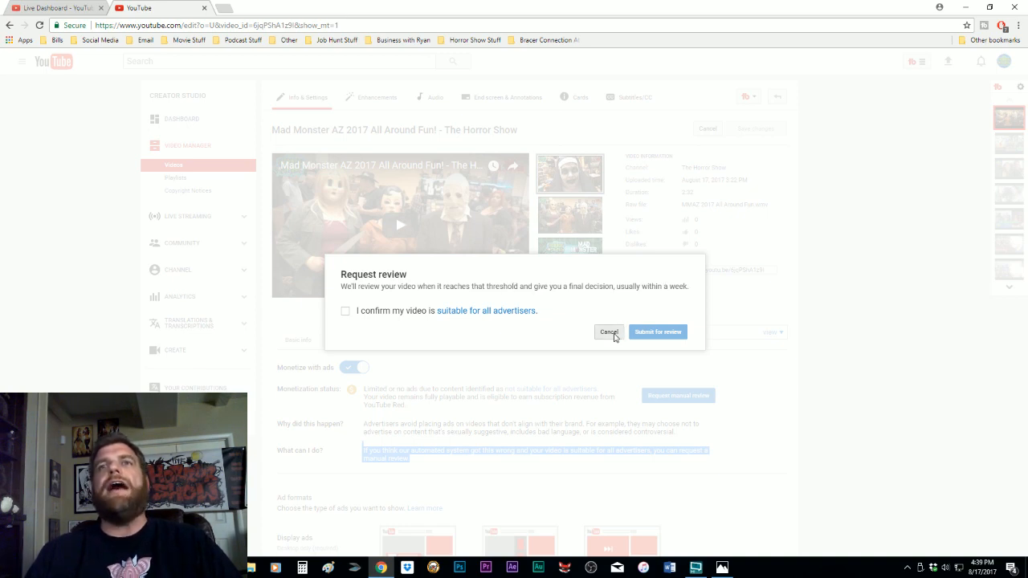
left_click(608, 331)
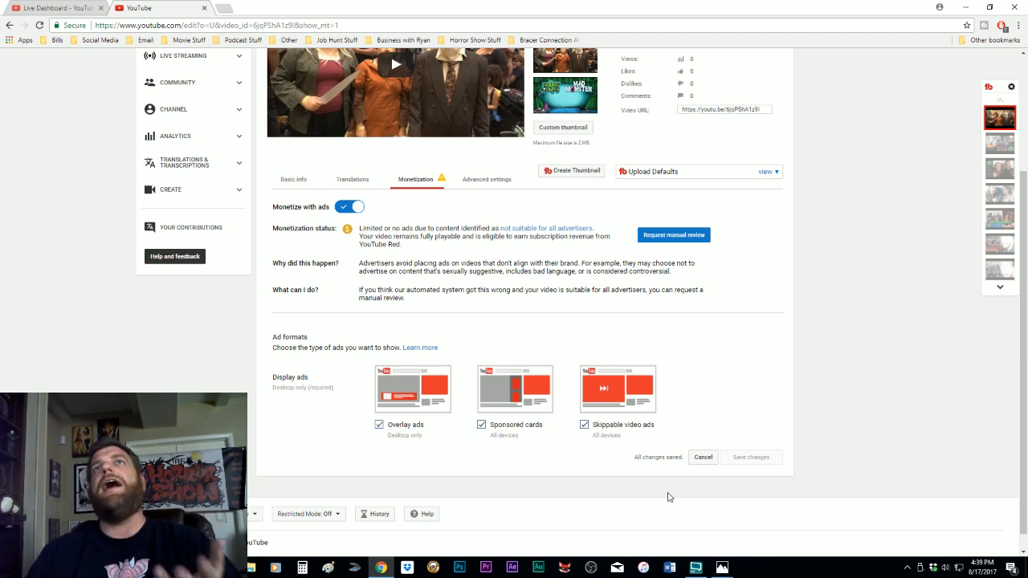
mouse_move(630, 235)
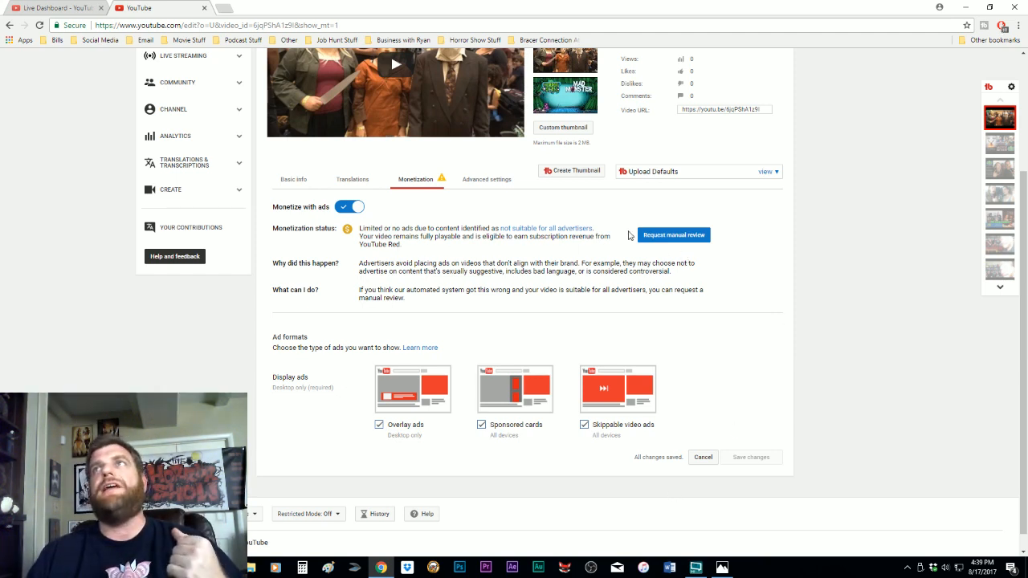
left_click(673, 235)
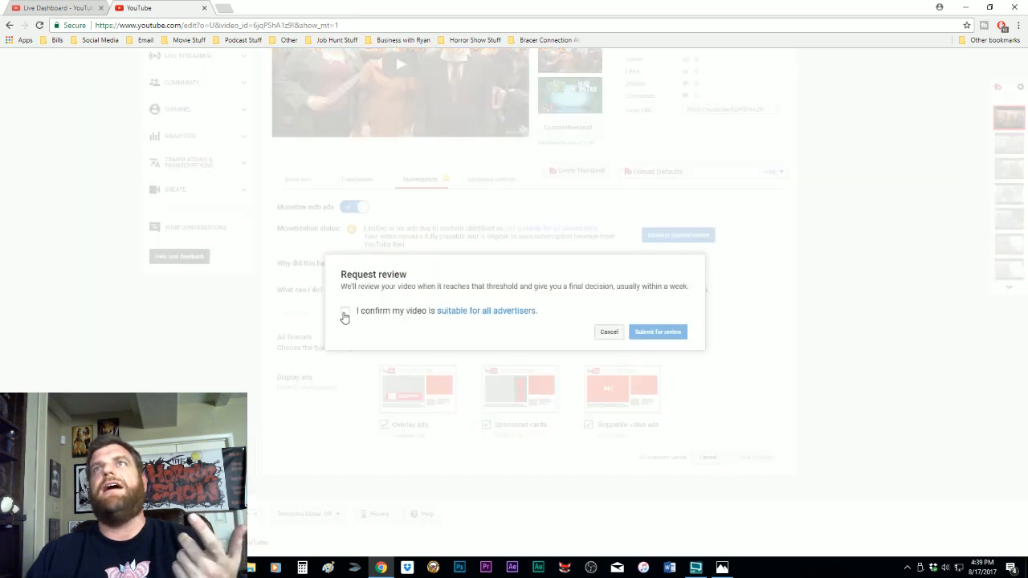
left_click(346, 312)
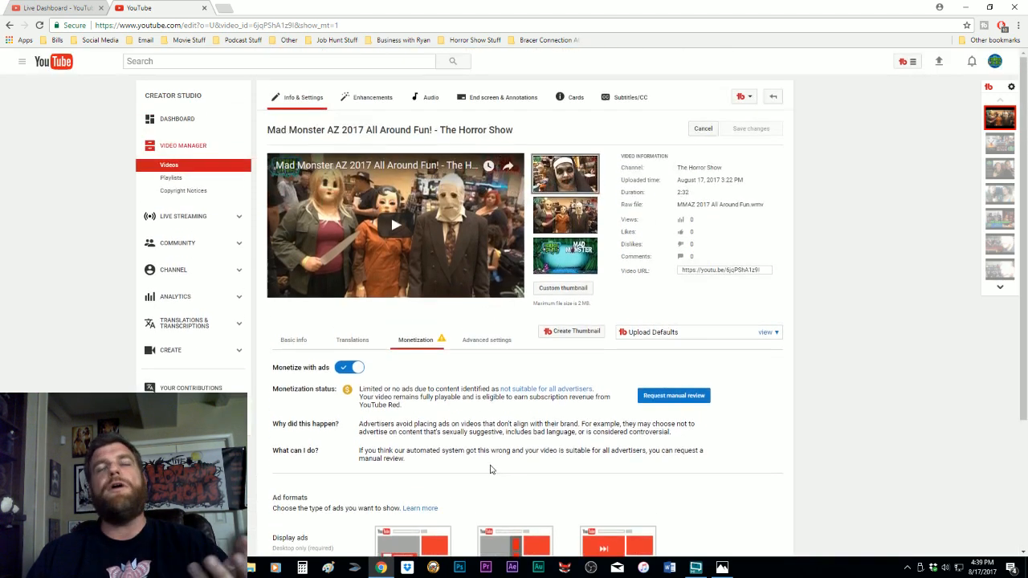
mouse_move(458, 469)
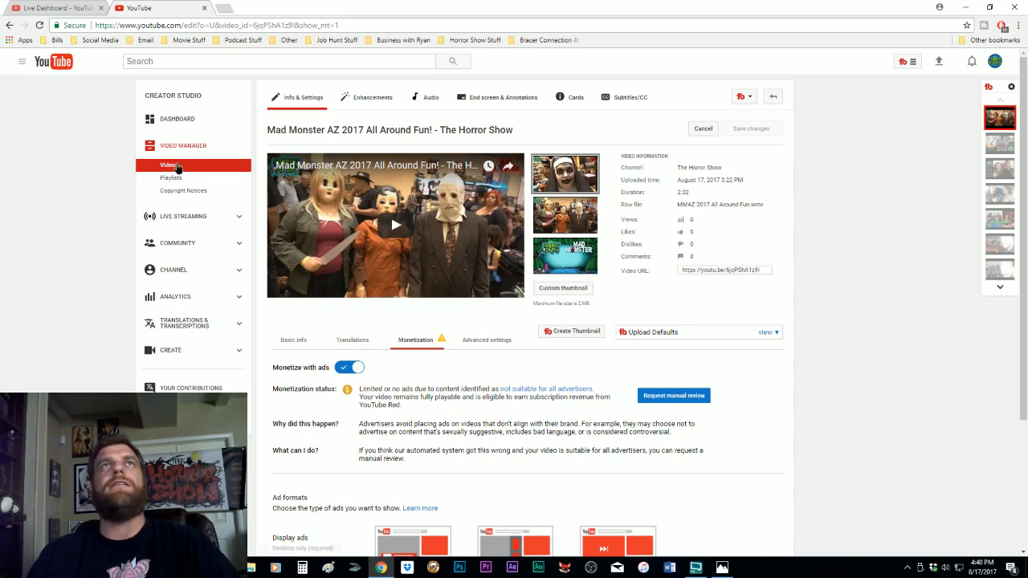
left_click(169, 163)
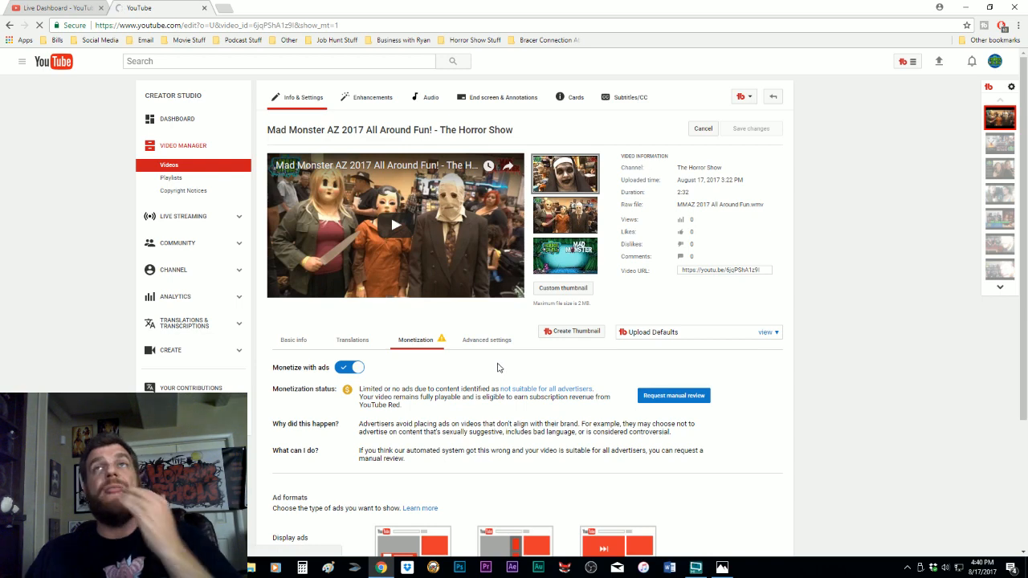
mouse_move(498, 367)
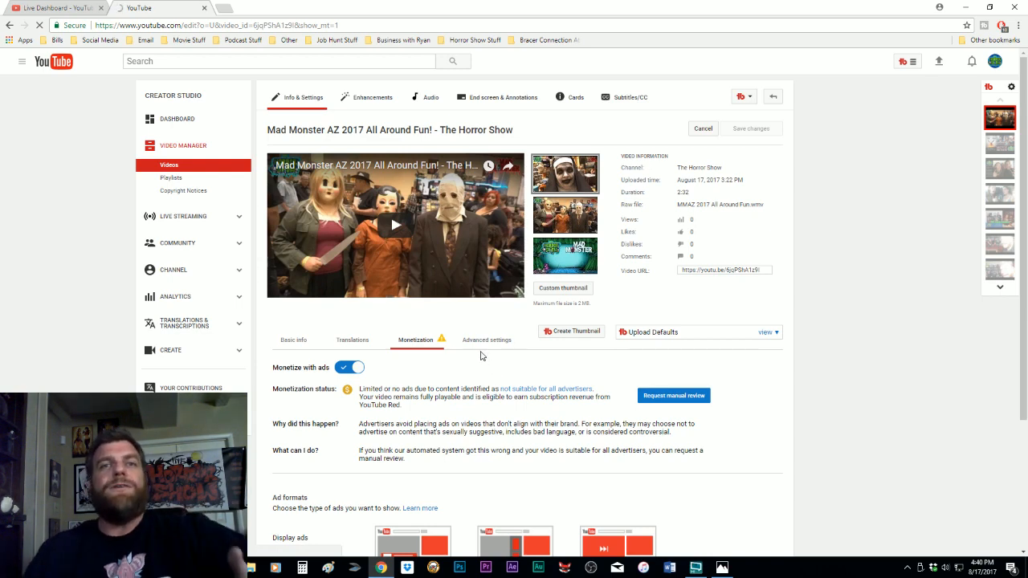
- Filter the Video Manager list to videos with Limited or no ads
left_click(485, 341)
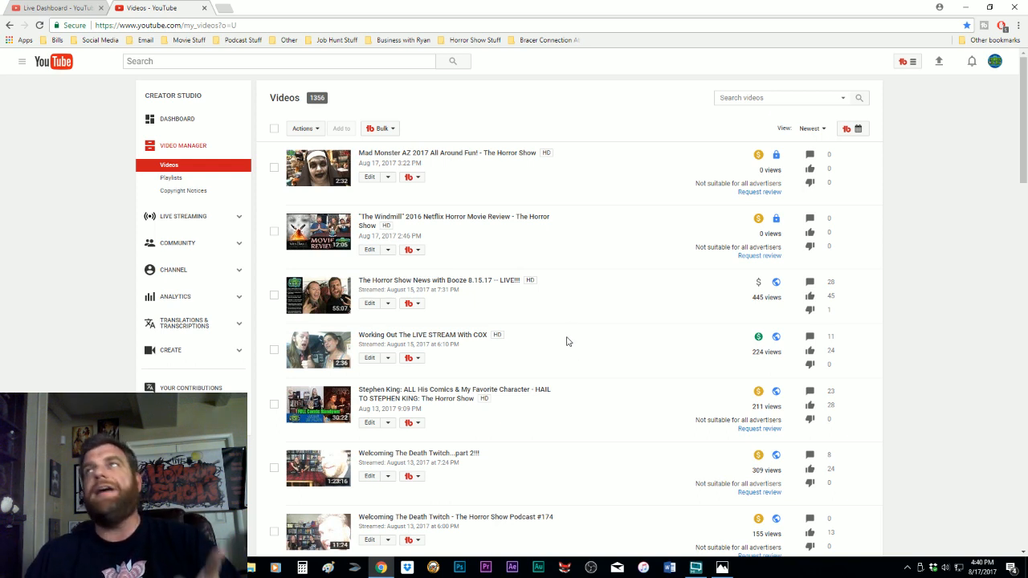
left_click(811, 129)
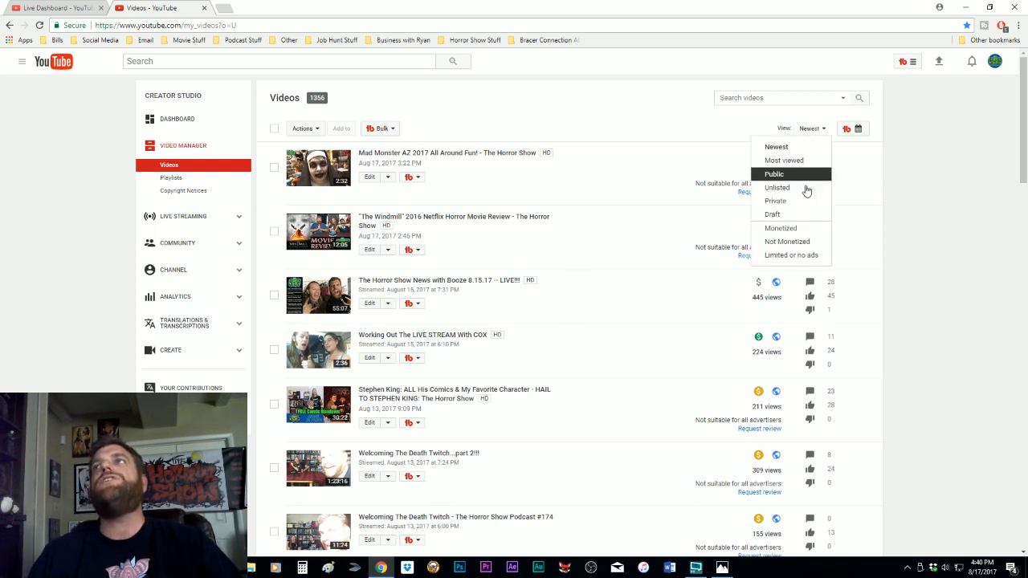
left_click(774, 173)
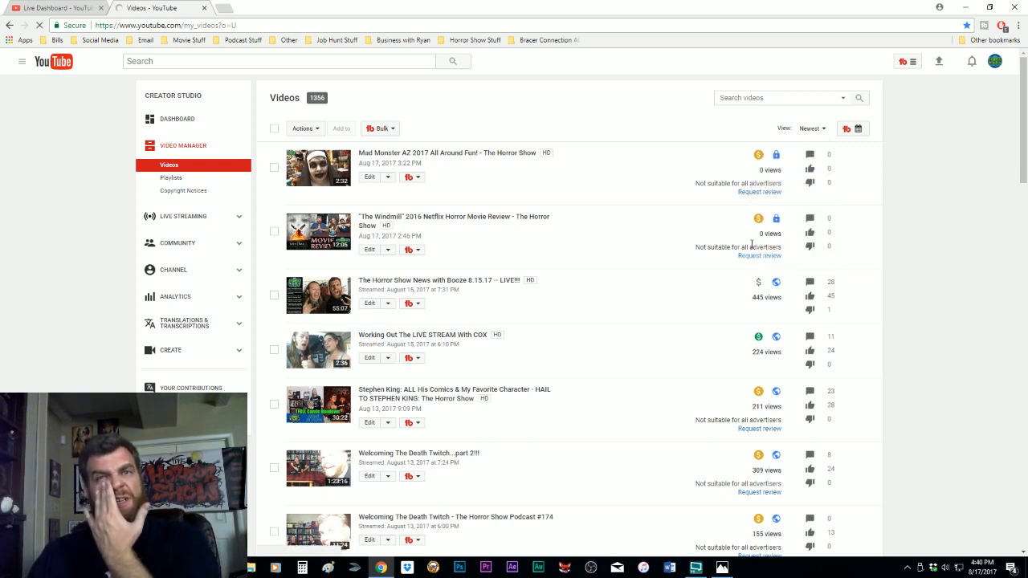
mouse_move(577, 327)
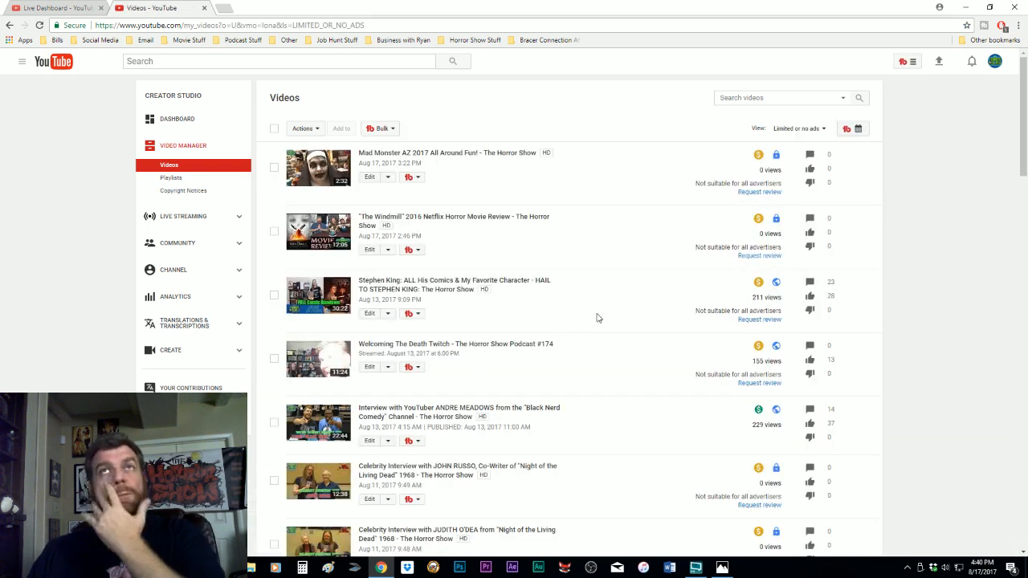
- Move to the second page of flagged videos and look down through them
scroll("down", 3)
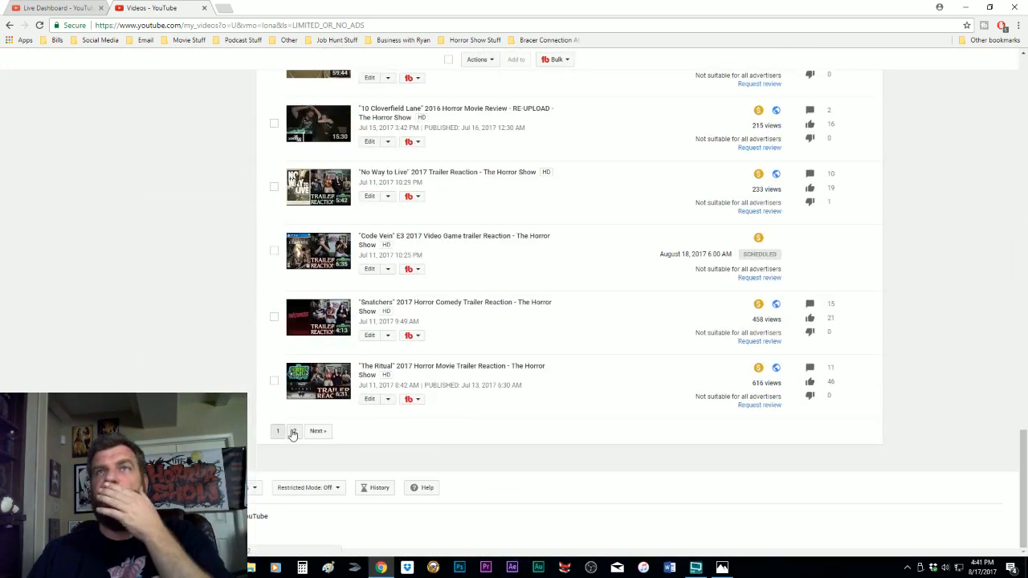
left_click(294, 430)
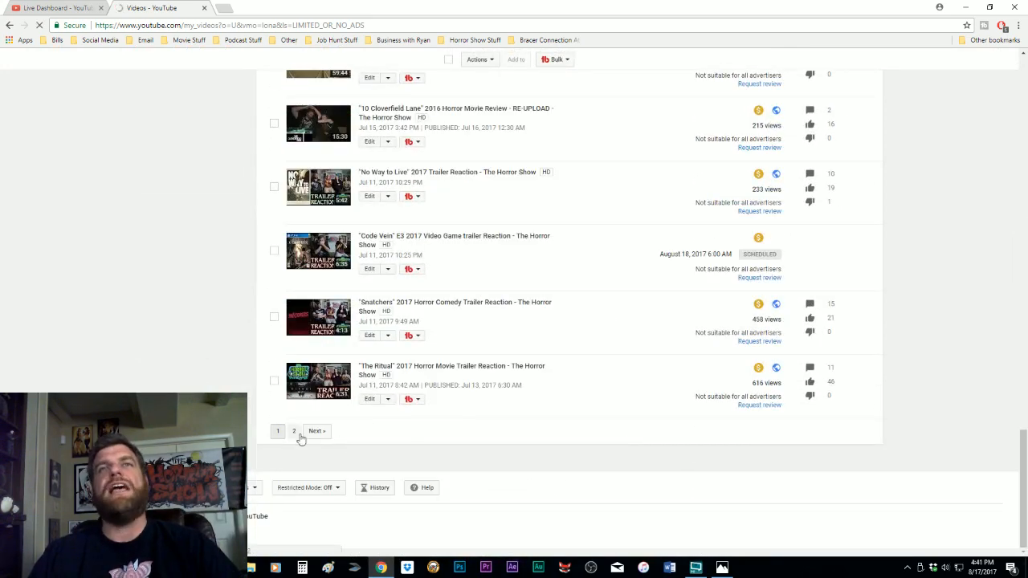
mouse_move(431, 422)
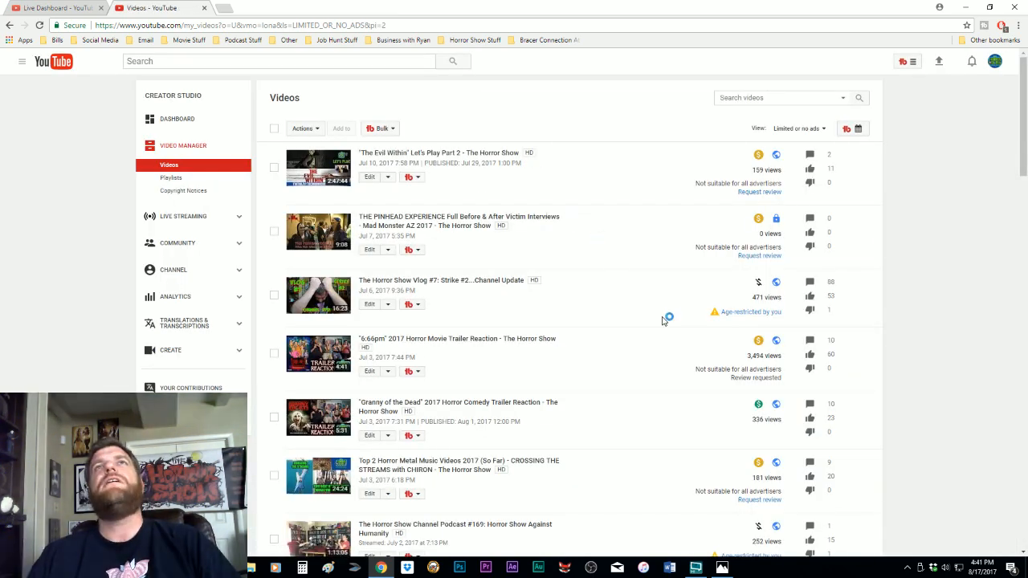
scroll("down", 3)
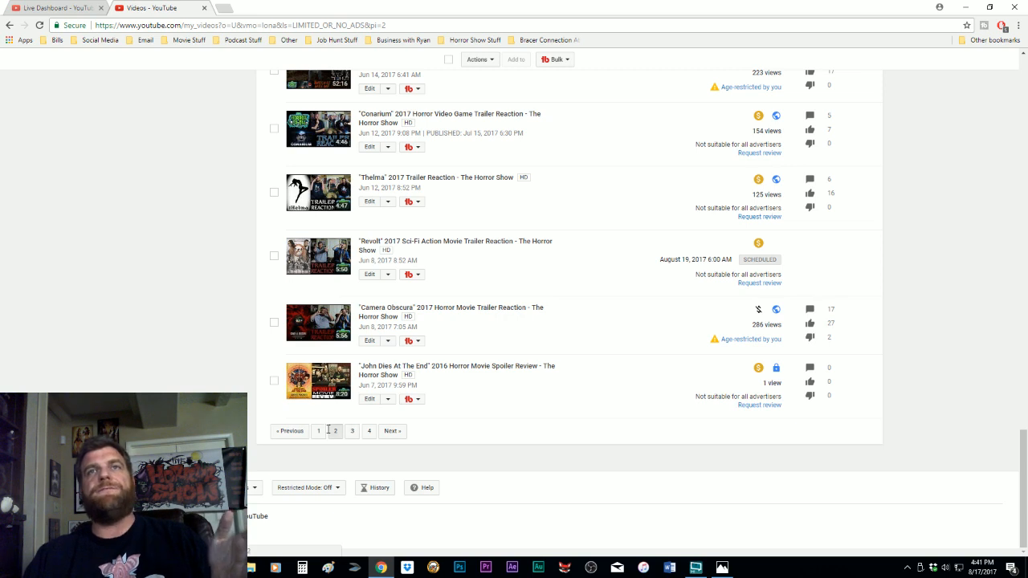
mouse_move(335, 431)
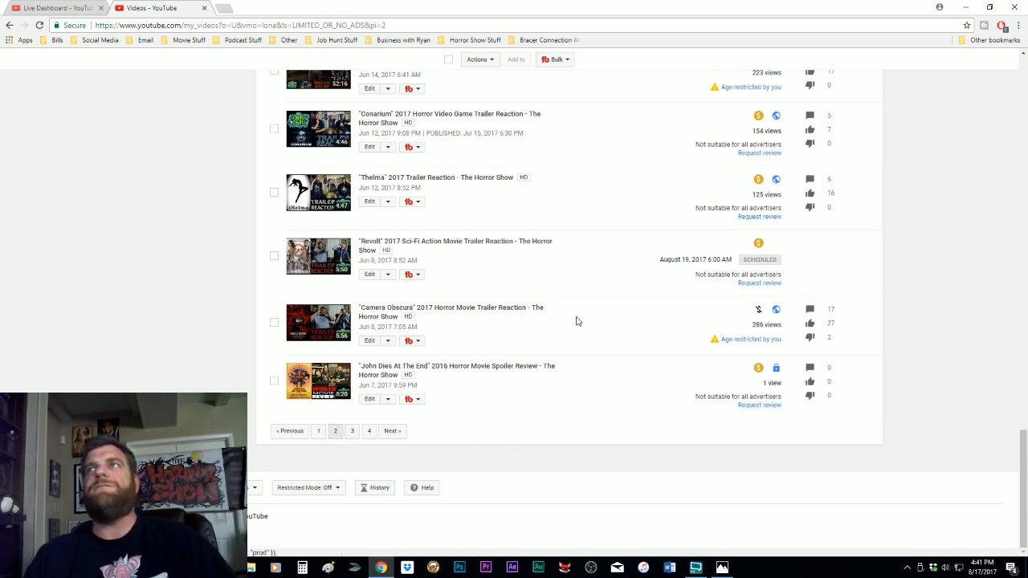
mouse_move(551, 453)
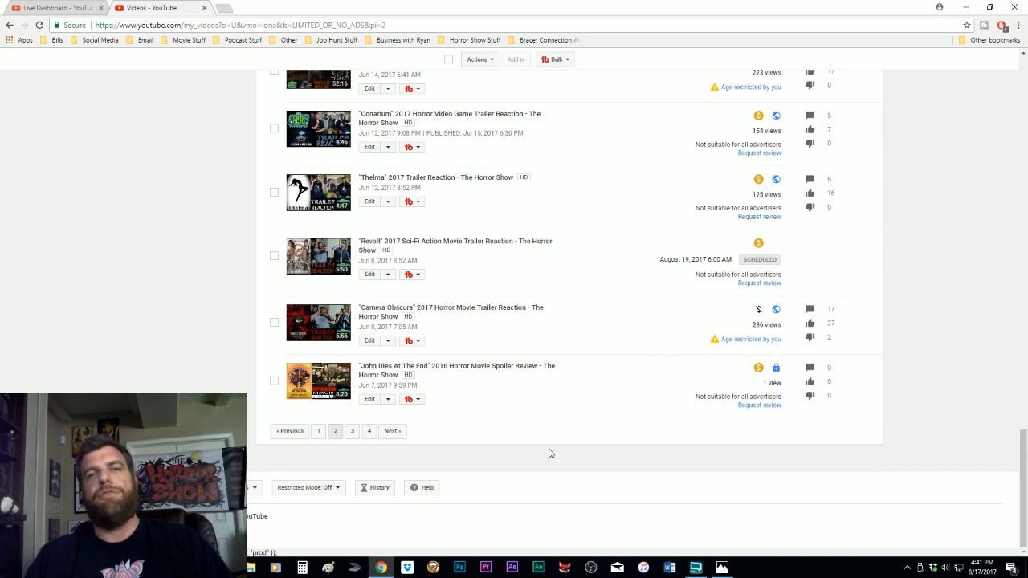
scroll("down", 3)
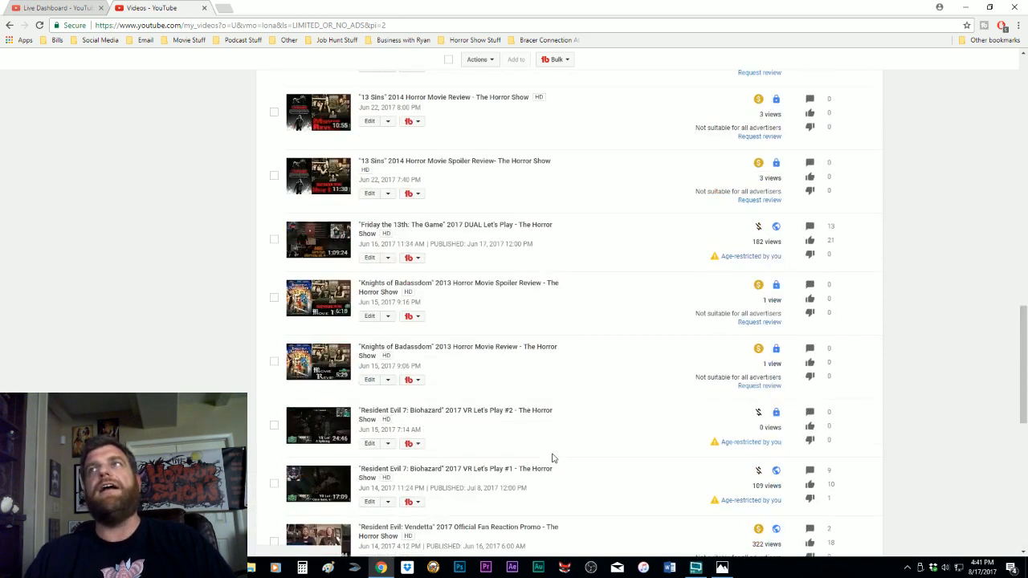
mouse_move(619, 308)
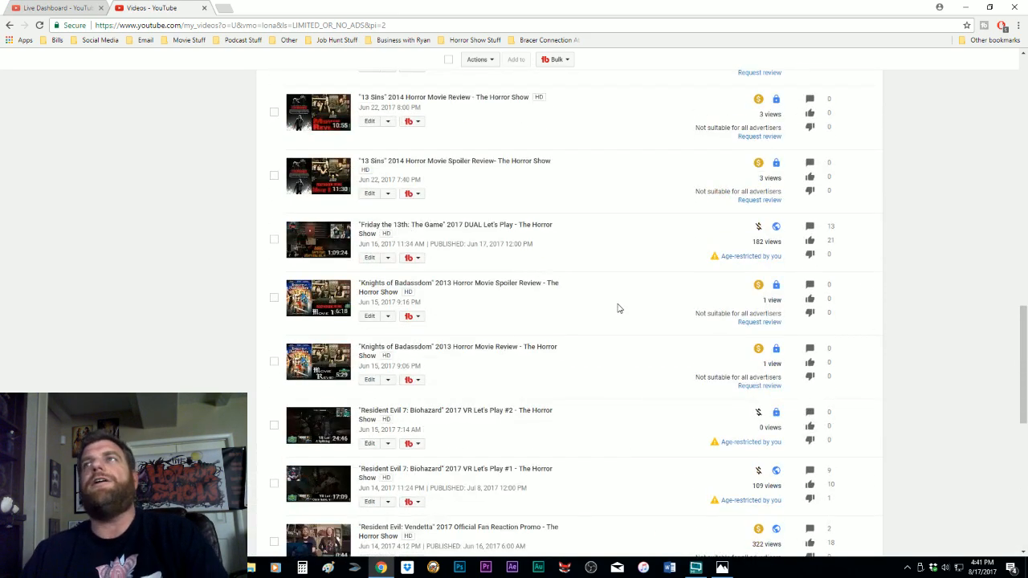
mouse_move(607, 354)
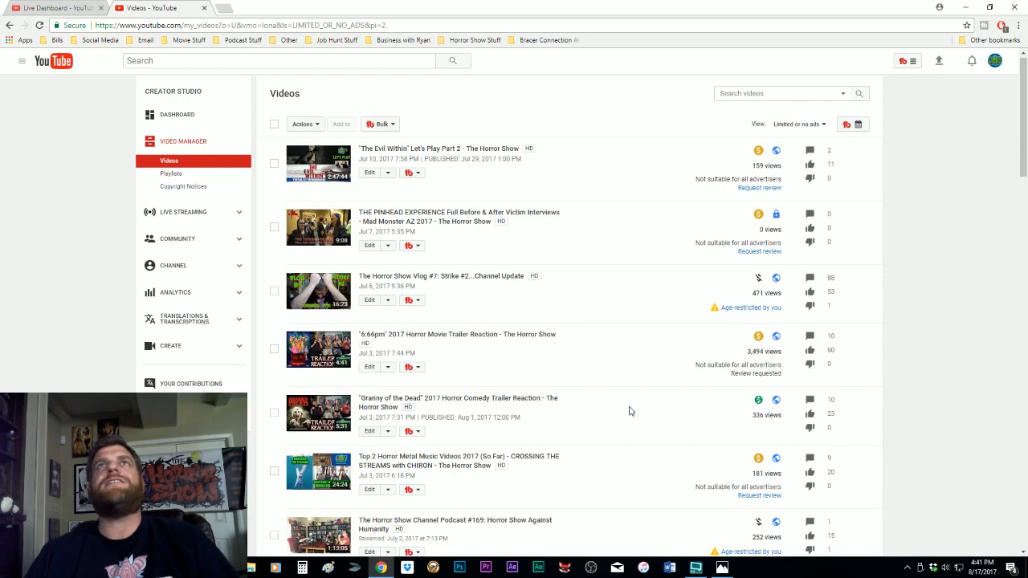
- Scroll the filtered list toward the pagination to return to page 1
scroll("down", 3)
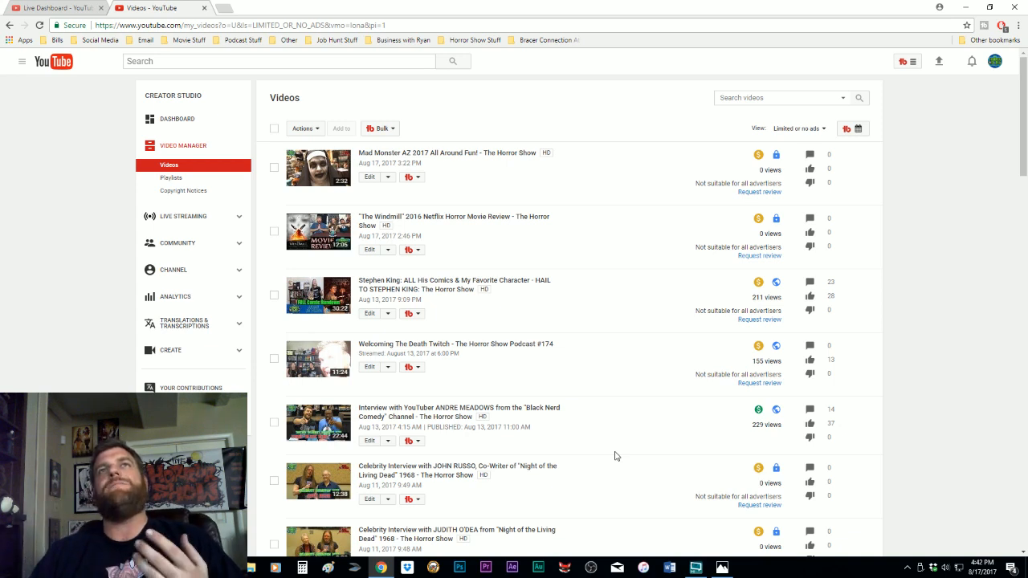
mouse_move(604, 424)
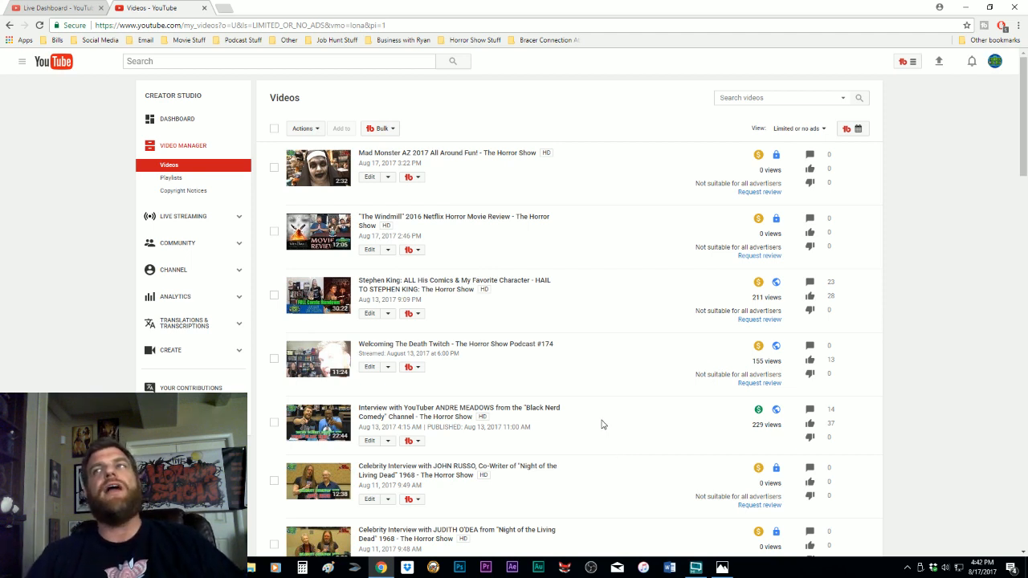
mouse_move(678, 459)
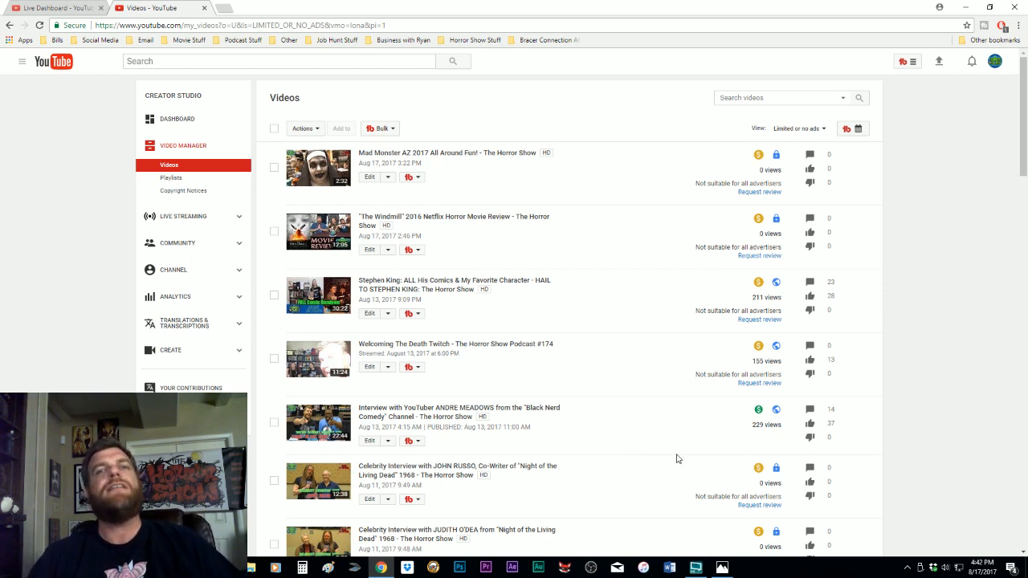